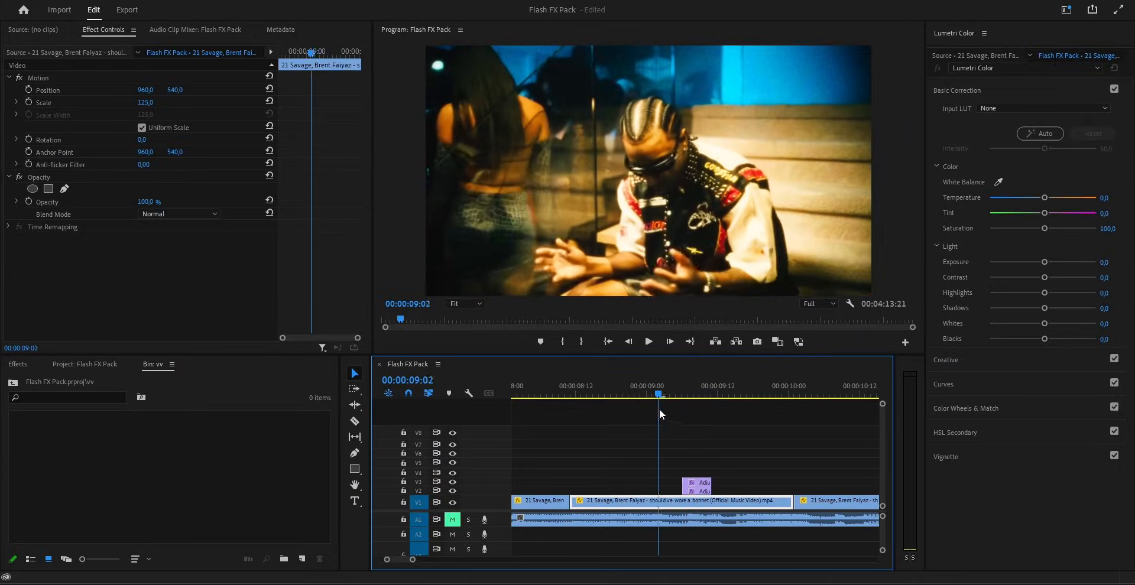
Step: Drag the stacked V3/V4 adjustment-layer clips later to about 00:00:09:21
{"action": "left_click", "coordinate": [694, 393]}
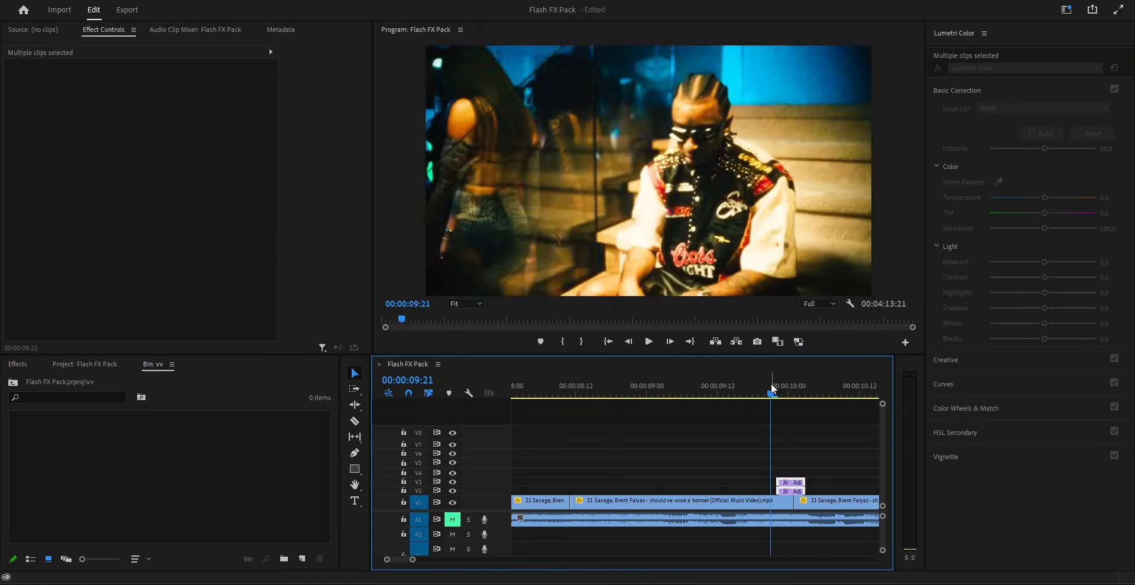
{"action": "left_click", "coordinate": [647, 342]}
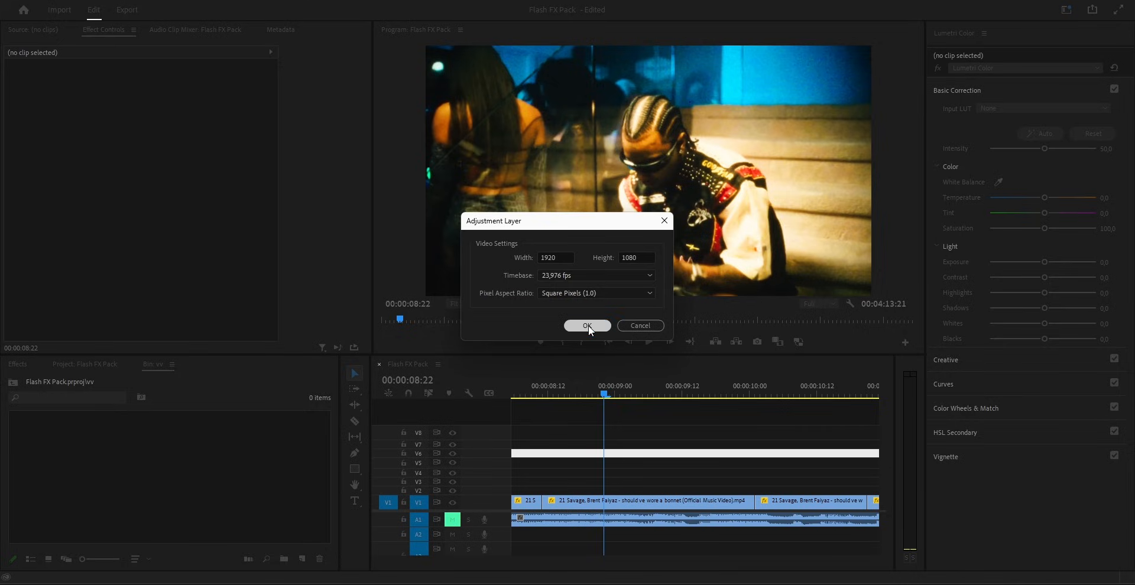
Step: Confirm the new 1920×1080, 23.976 fps, square-pixel adjustment layer
{"action": "left_click", "coordinate": [586, 326]}
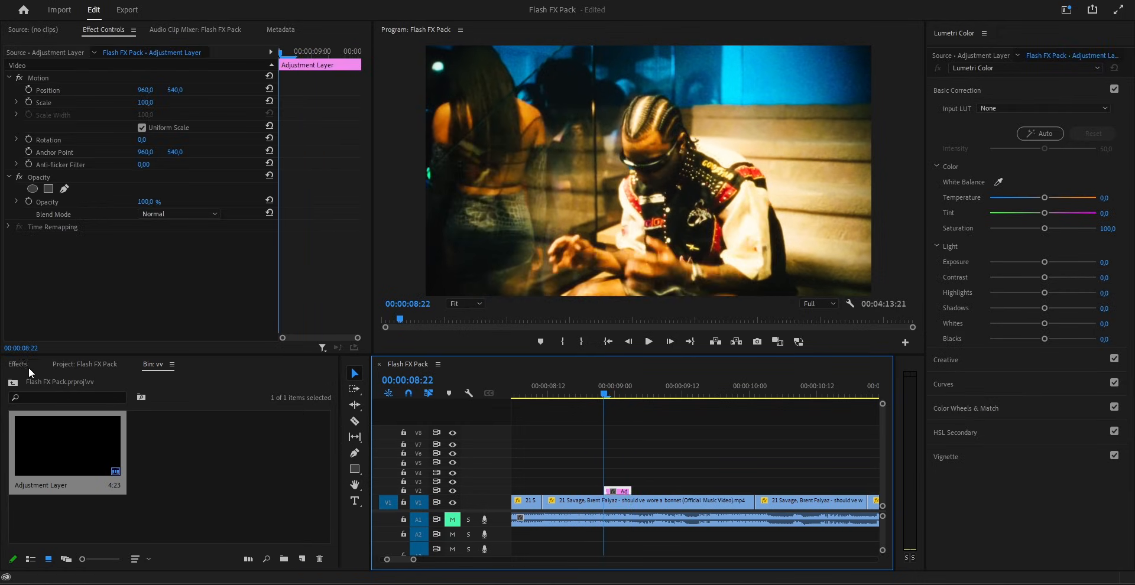
Step: Apply Transform to the adjustment layer and keyframe Scale to 150 with a Position shift around 9:00
{"action": "type", "text": "tran"}
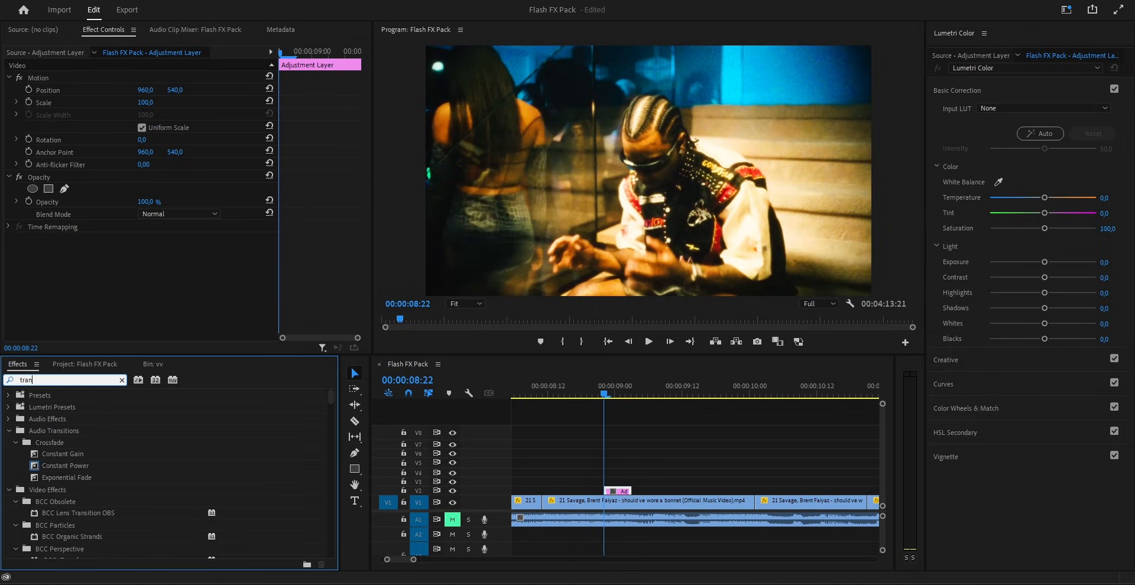
{"action": "type", "text": "transf"}
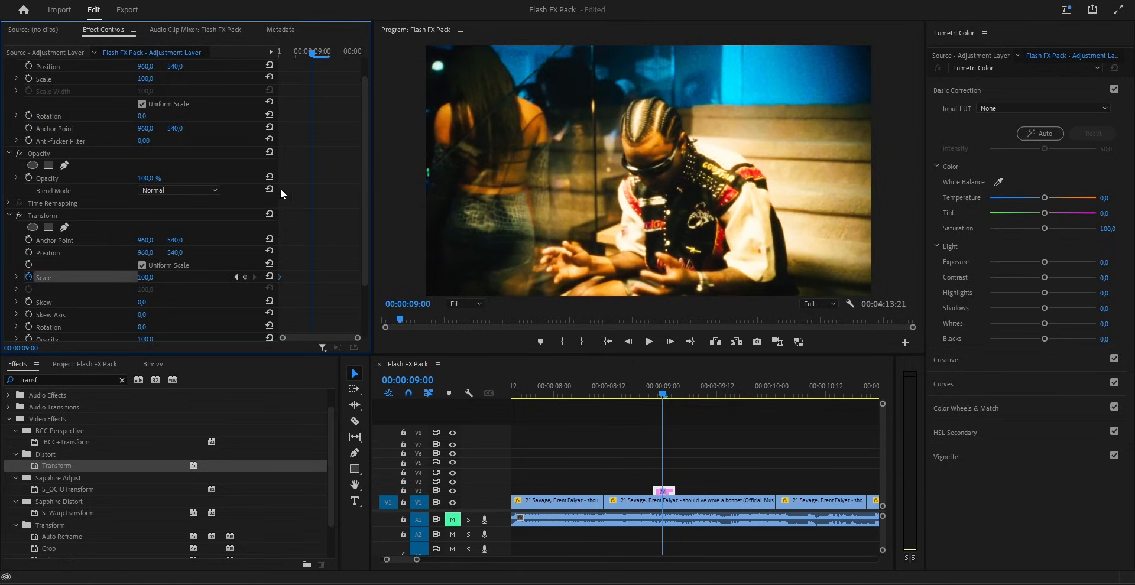
{"action": "type", "text": "150"}
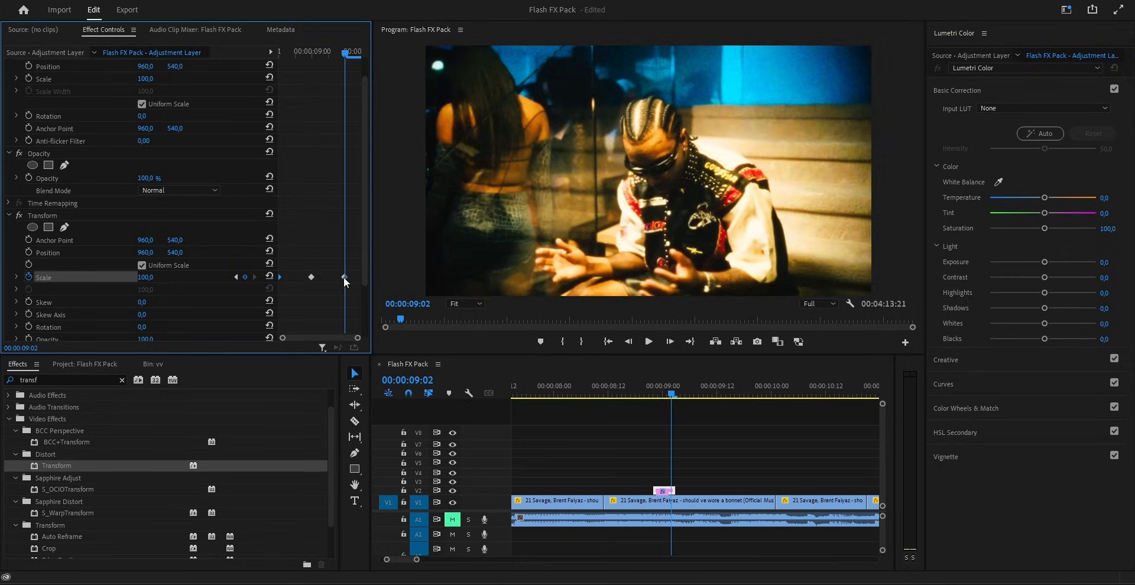
{"action": "right_click", "coordinate": [346, 278]}
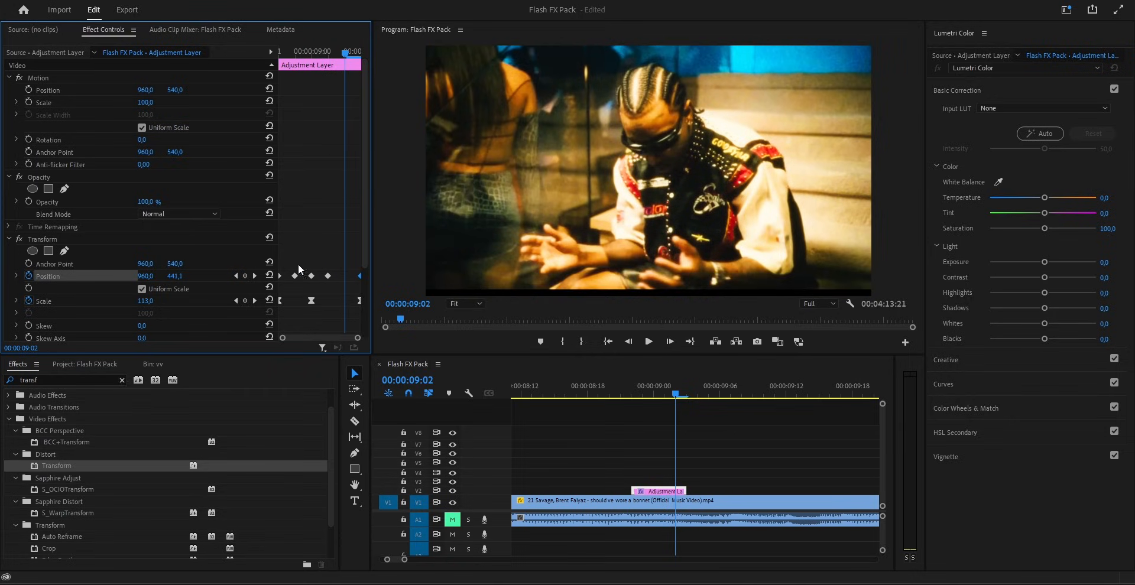
Step: Set the Transform keyframes to Bezier interpolation and a 200° shutter angle for motion blur
{"action": "right_click", "coordinate": [302, 277]}
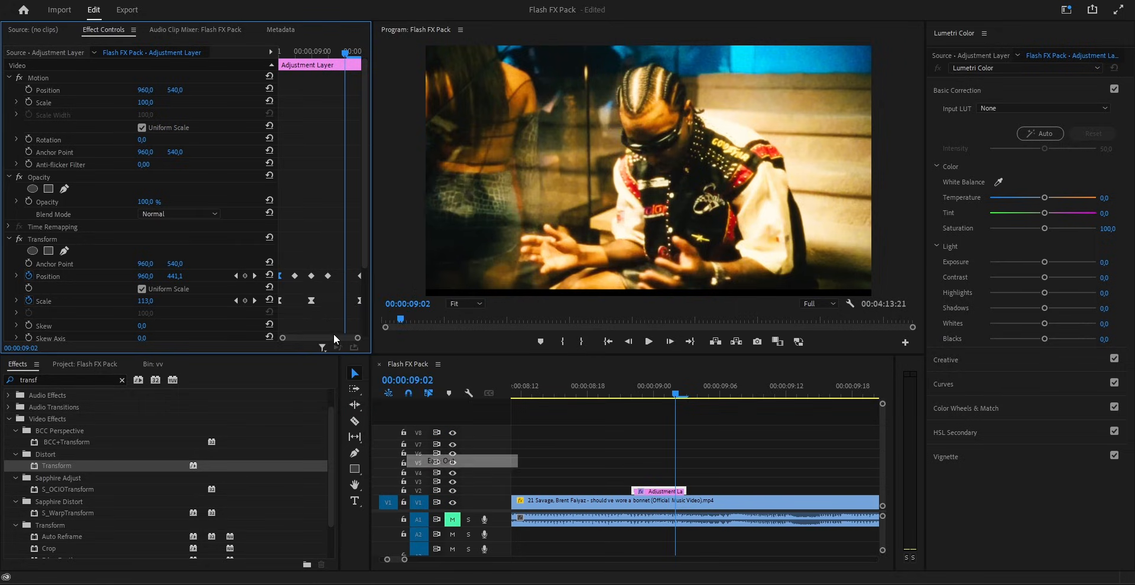
{"action": "right_click", "coordinate": [294, 276]}
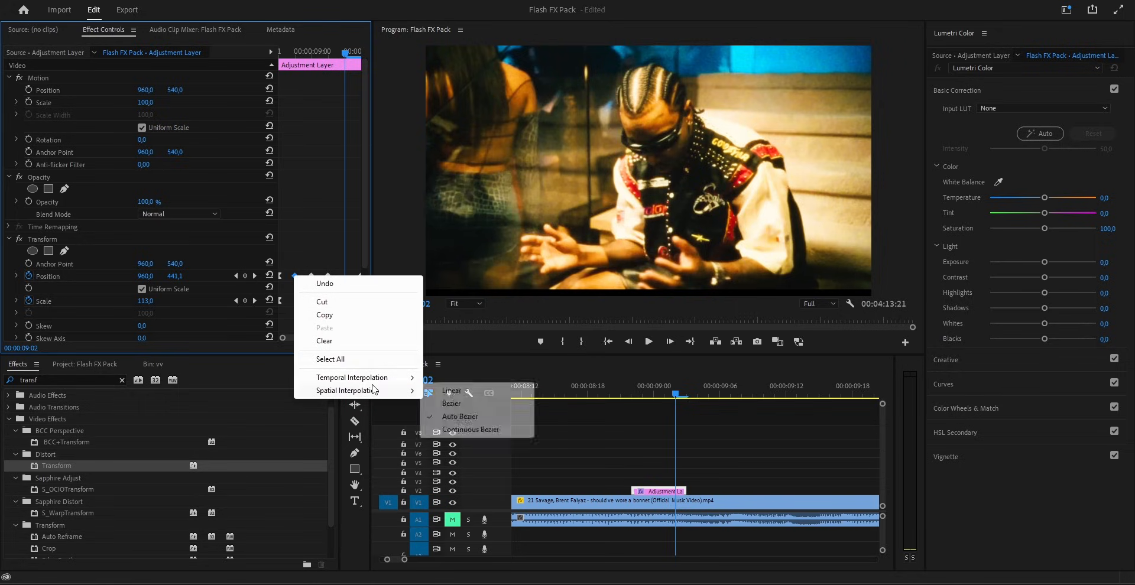
{"action": "left_click", "coordinate": [451, 403]}
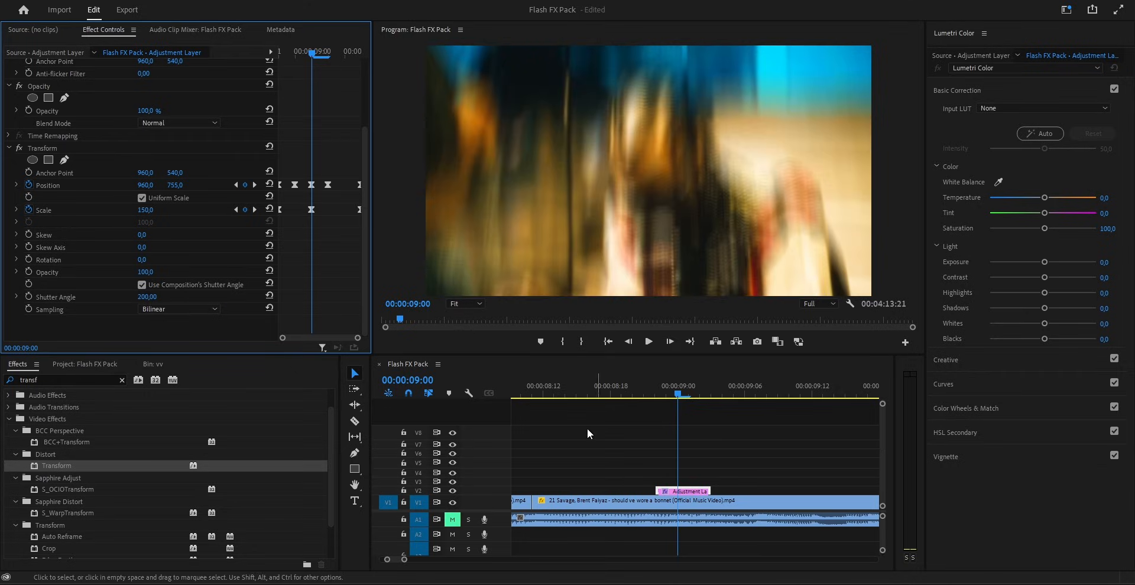
{"action": "left_click", "coordinate": [616, 502]}
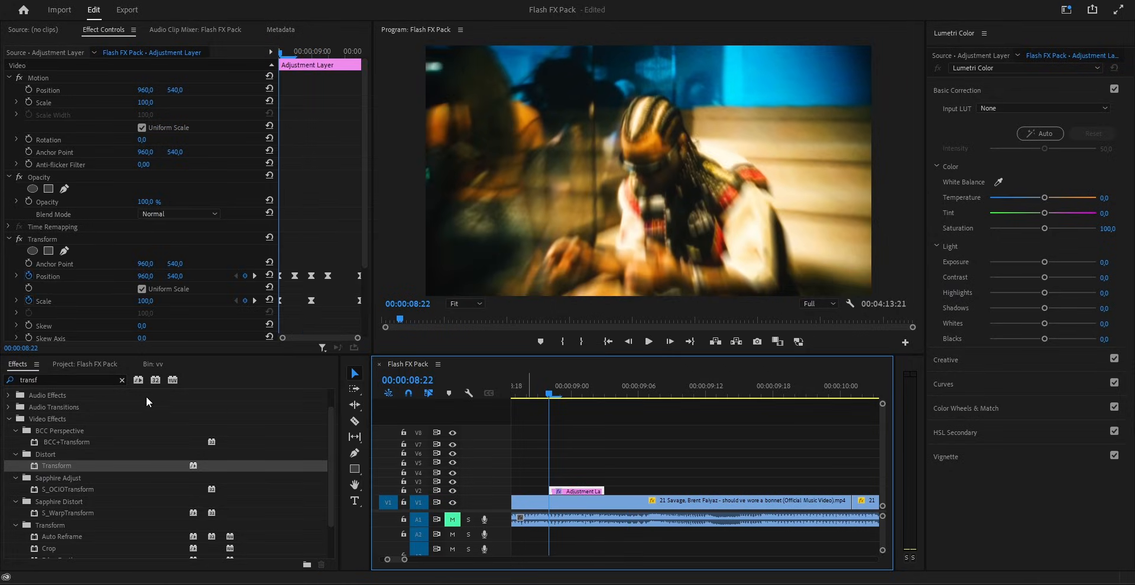
Step: Apply Brightness & Contrast and keyframe Brightness 100 and Contrast 50 at 9:00, 0 either side
{"action": "type", "text": "b"}
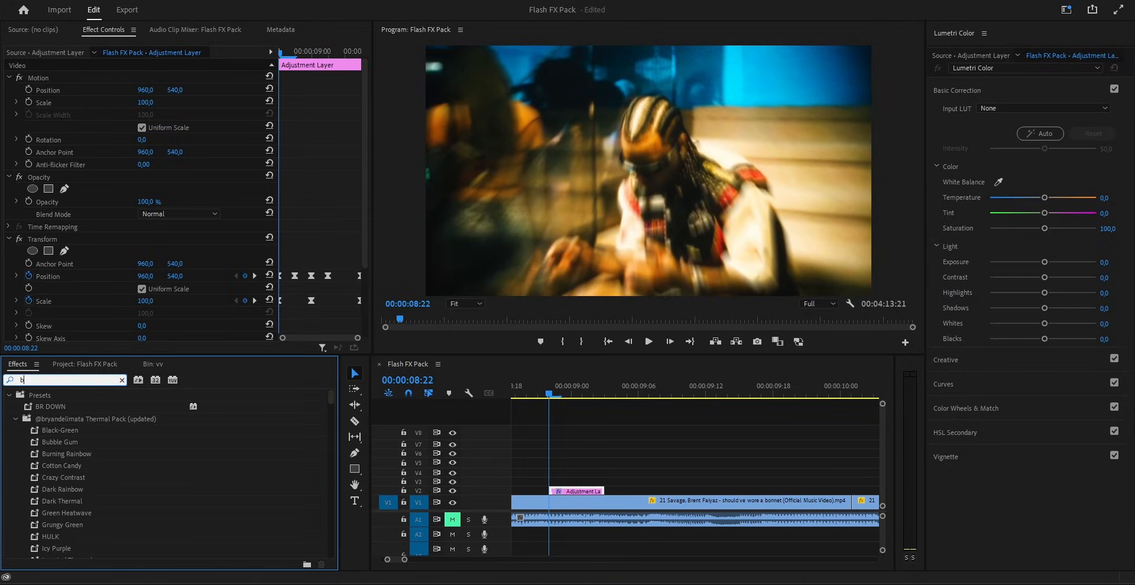
{"action": "type", "text": "brig"}
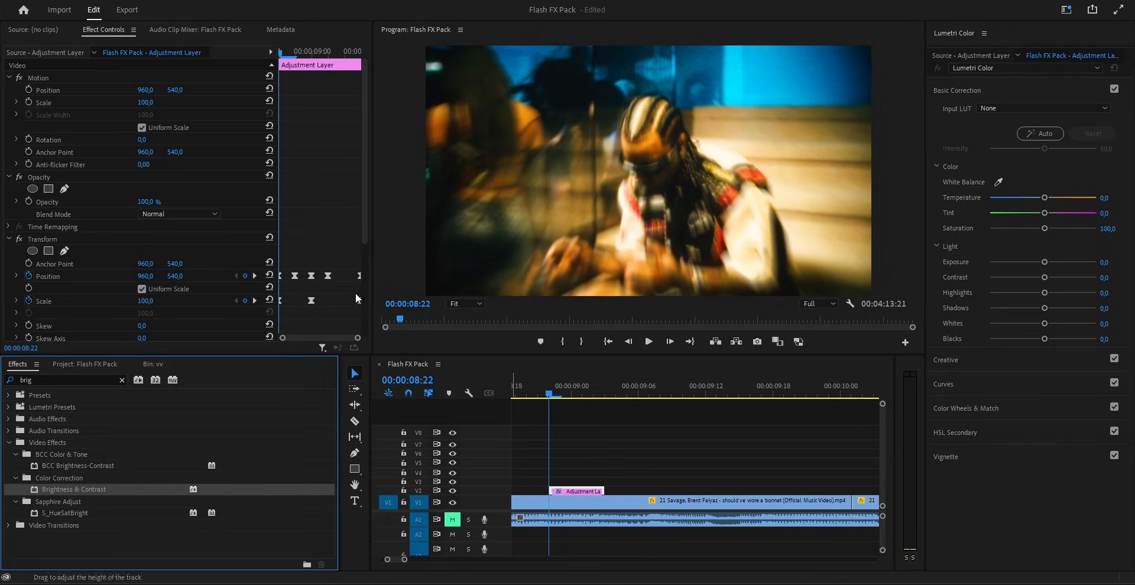
{"action": "scroll", "scroll_direction": "down", "scroll_amount": 3}
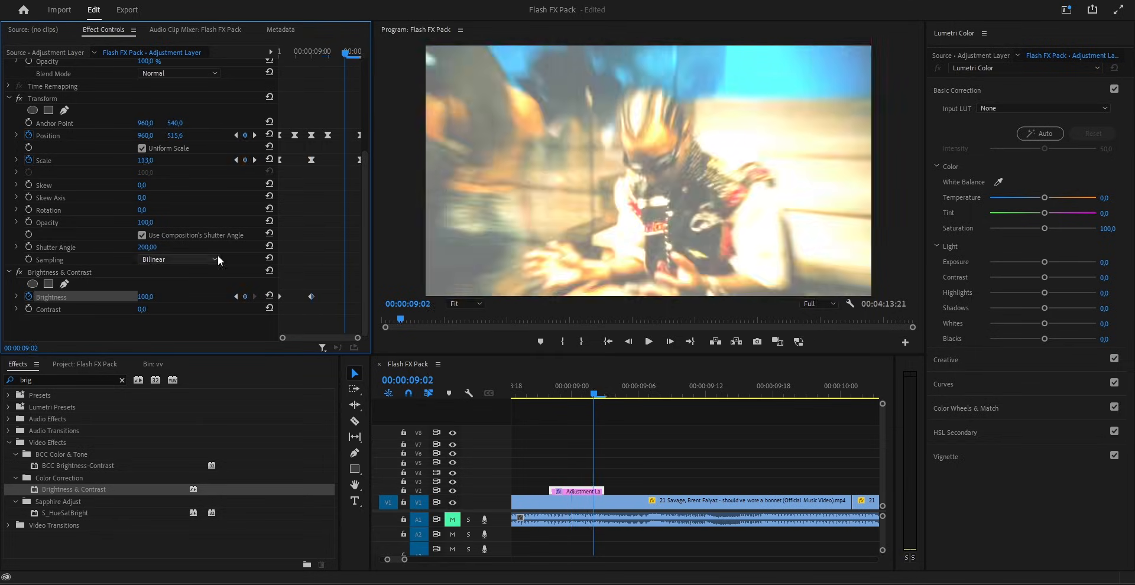
{"action": "double_click", "coordinate": [145, 297]}
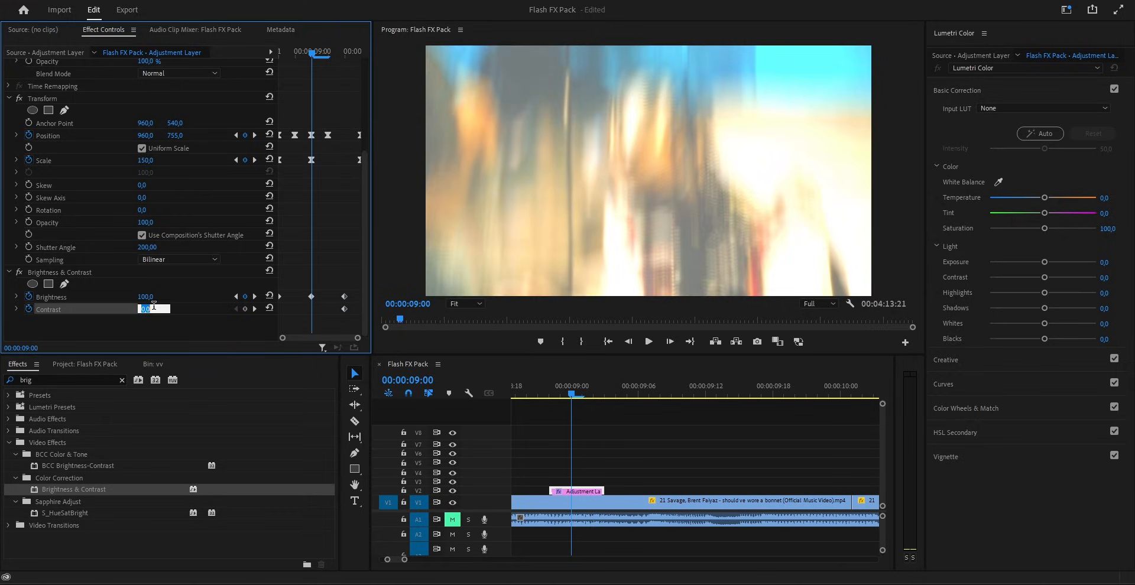
{"action": "type", "text": "50.0"}
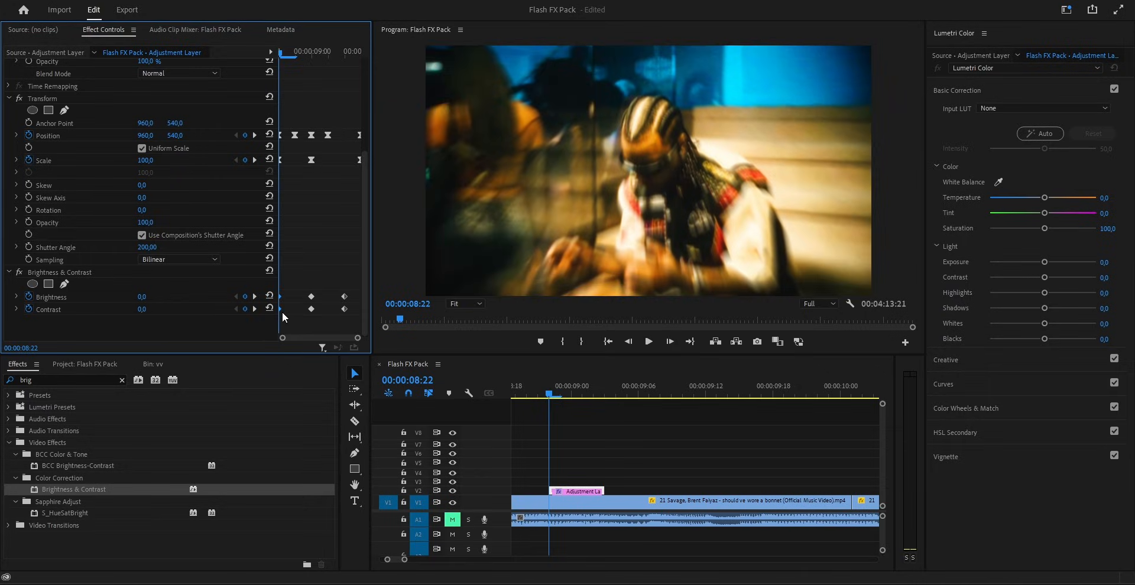
{"action": "right_click", "coordinate": [311, 296]}
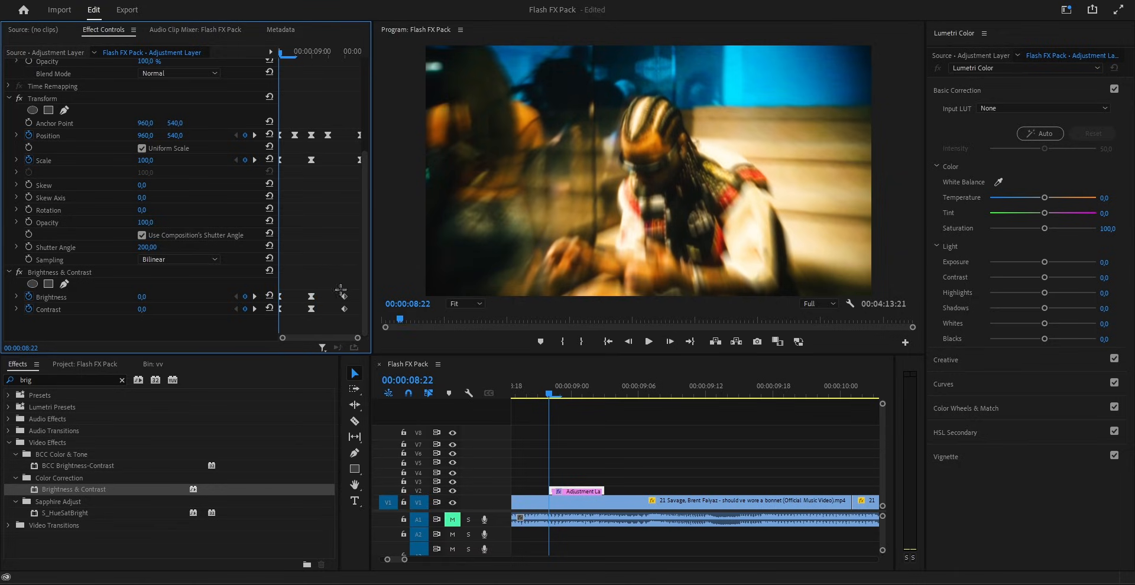
{"action": "right_click", "coordinate": [344, 310]}
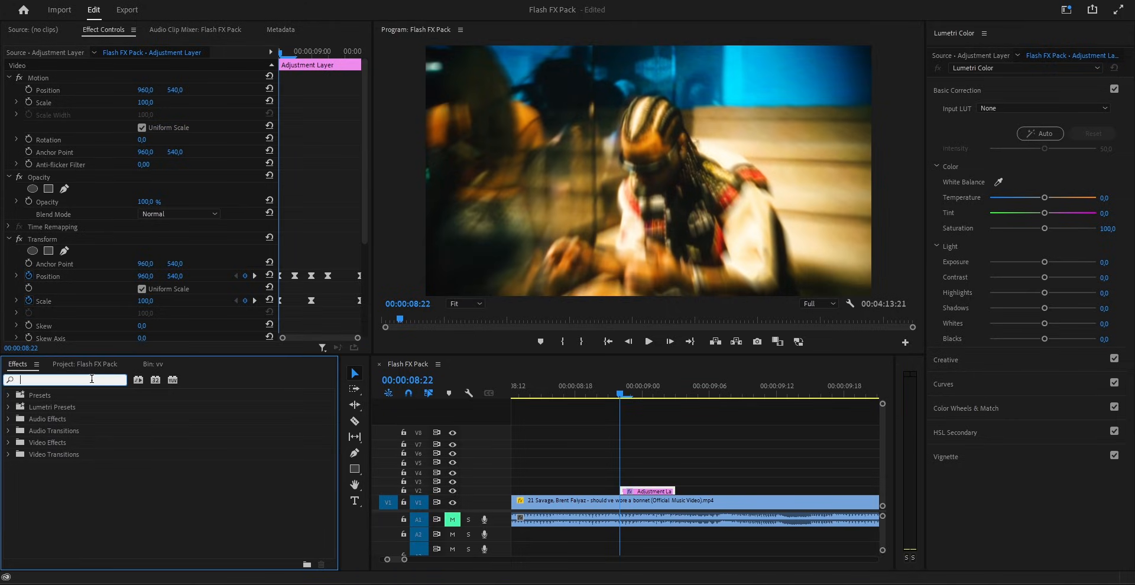
Step: Apply a second Transform with Scale keyframed 150→100 and Position shifted to 1327,517 around 9:00
{"action": "type", "text": "transfo"}
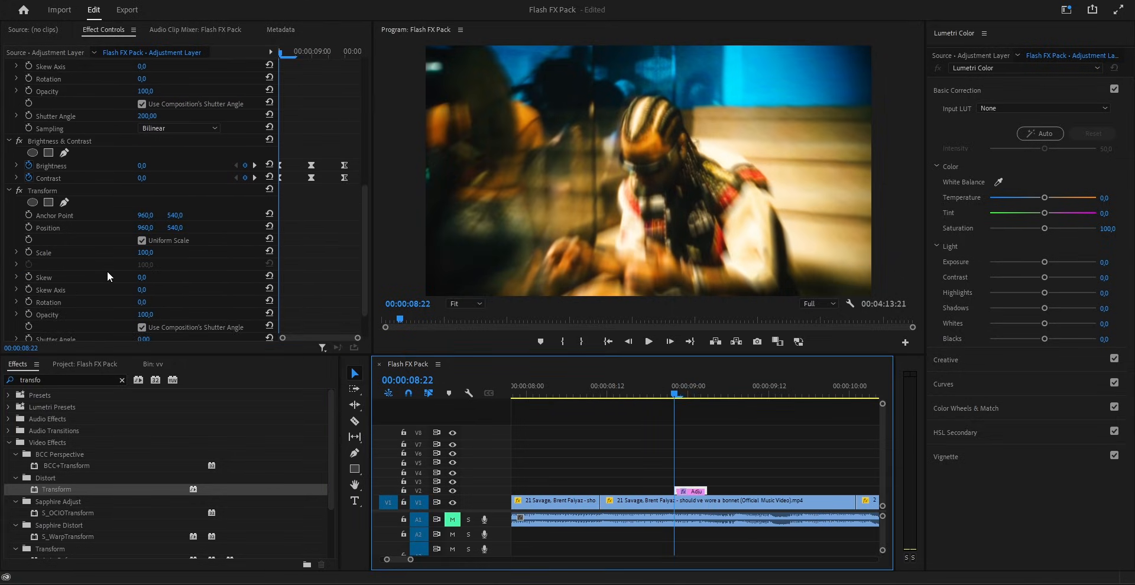
{"action": "scroll", "scroll_direction": "down", "scroll_amount": 3}
{"action": "type", "text": "150"}
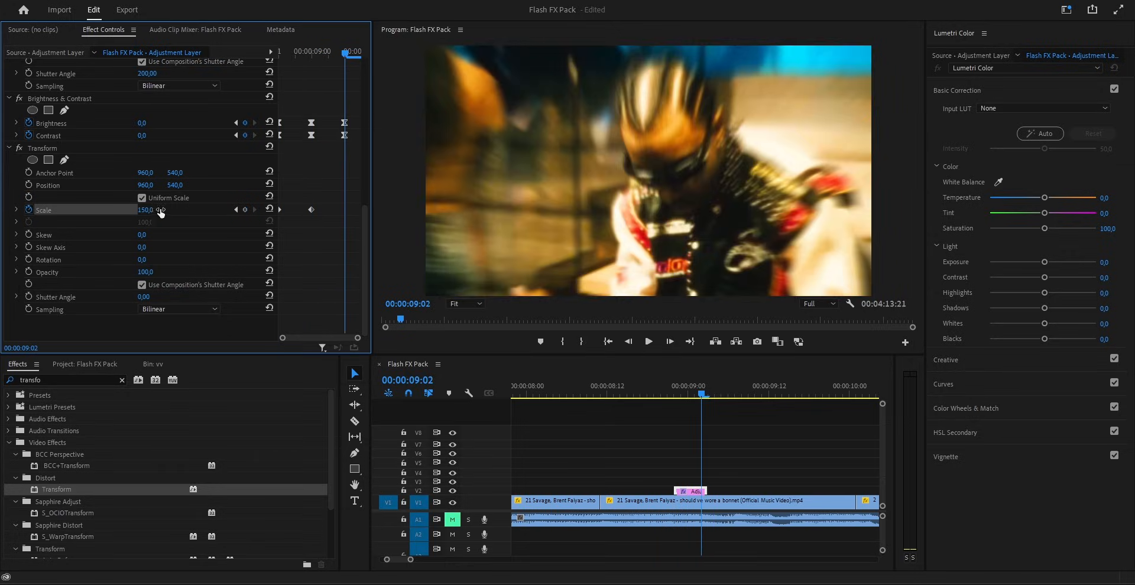
{"action": "type", "text": "100.0"}
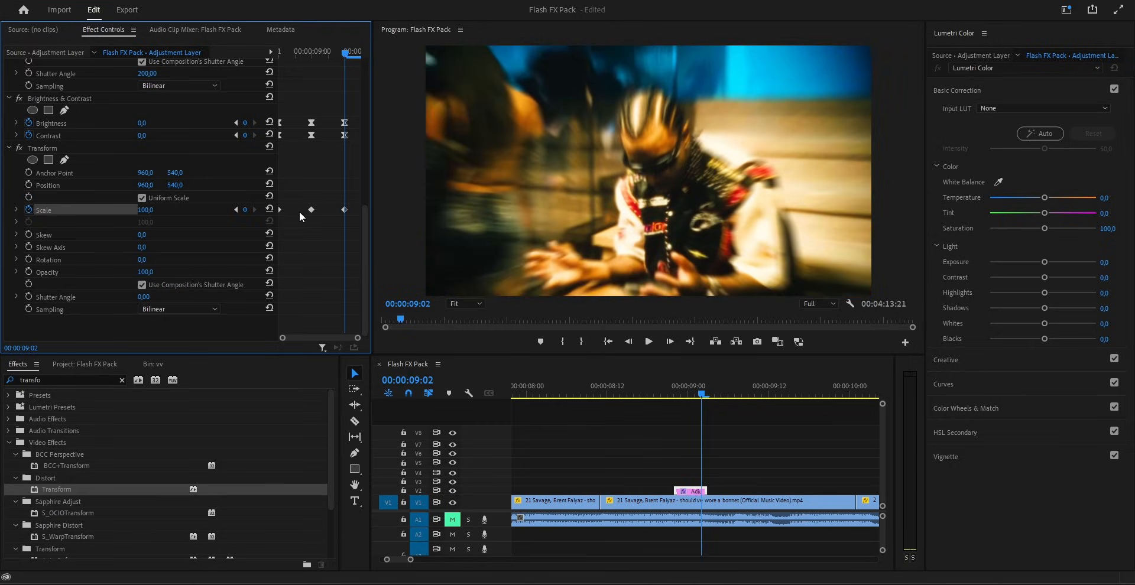
{"action": "right_click", "coordinate": [344, 210]}
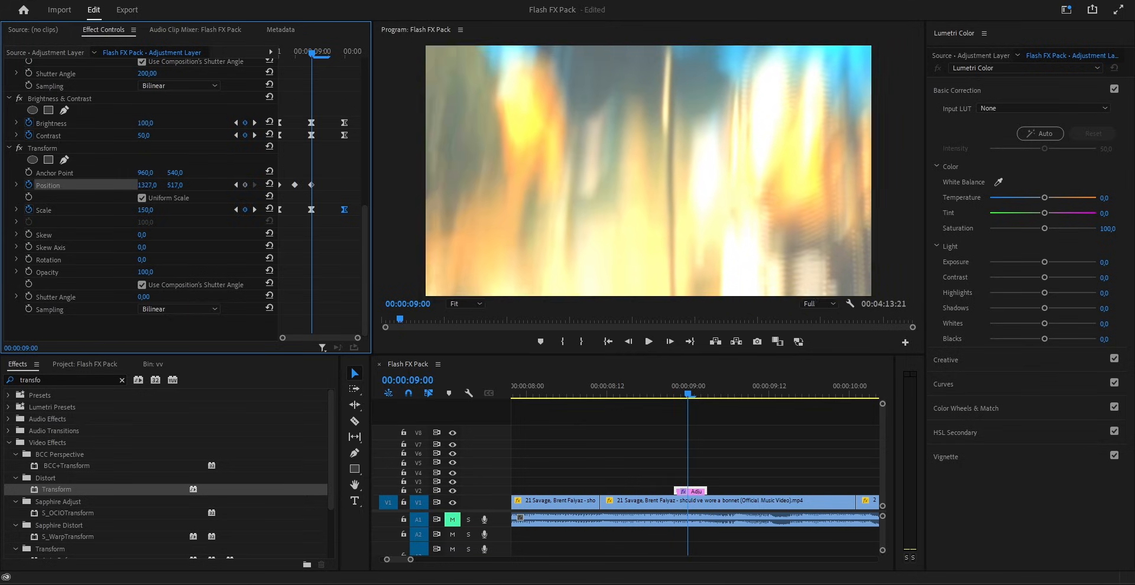
Step: Reset Transform Position to centre at this frame and ease the Position keyframes
{"action": "left_click_drag", "start_coordinate": [147, 185], "coordinate": [177, 184]}
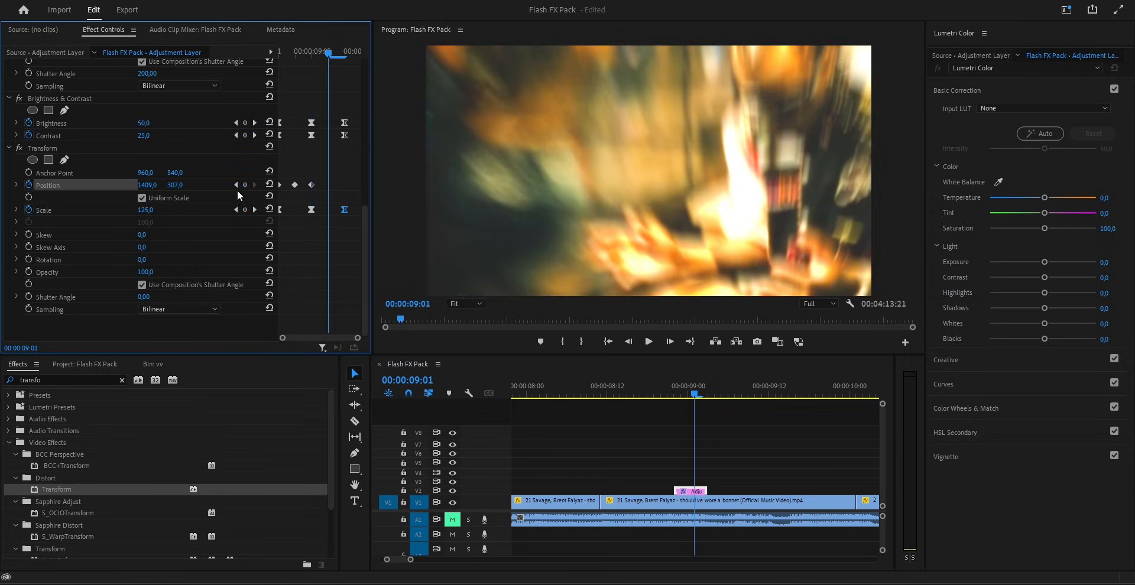
{"action": "left_click", "coordinate": [269, 185]}
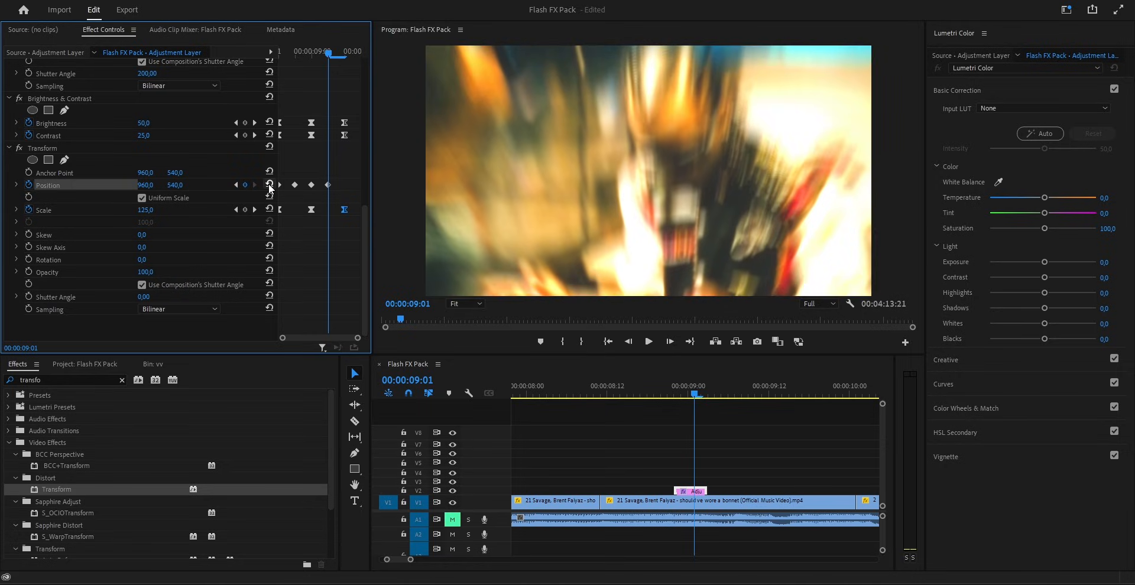
{"action": "right_click", "coordinate": [295, 186]}
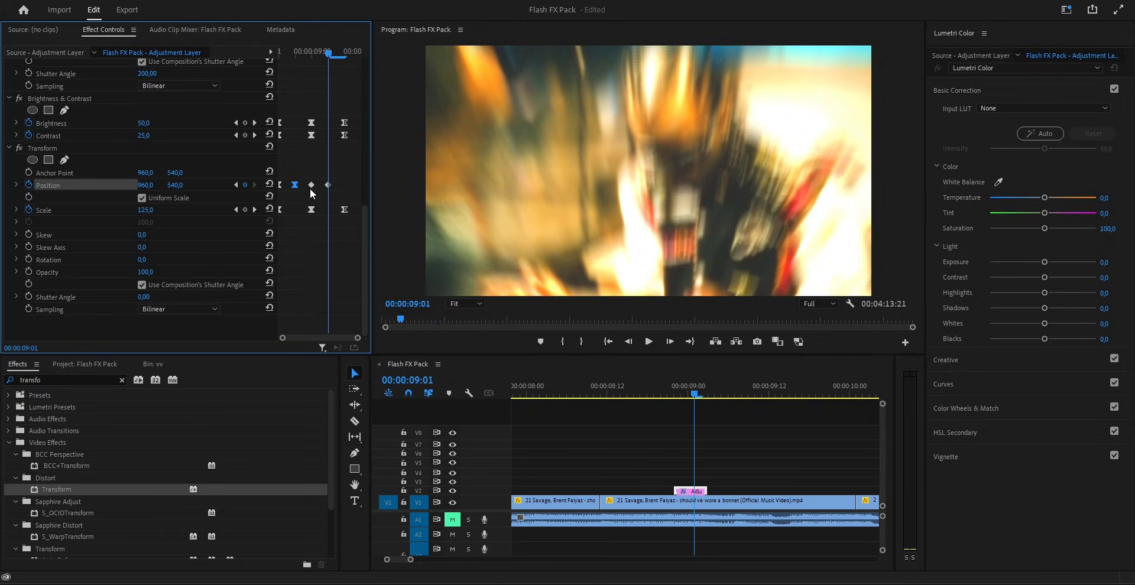
{"action": "right_click", "coordinate": [312, 186]}
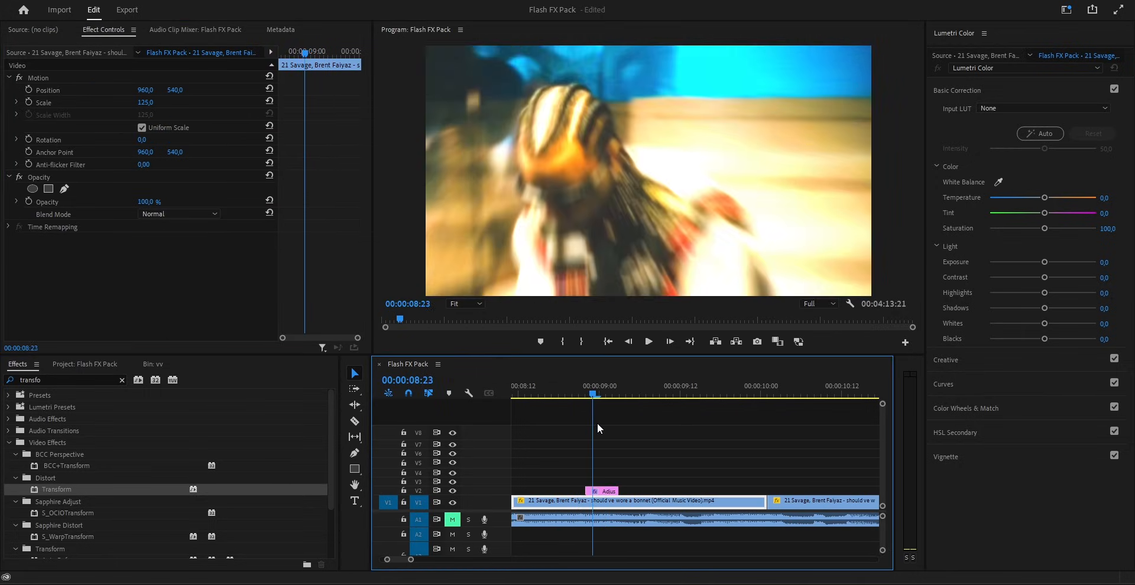
Step: Select the flash adjustment layer at the 9-second mark to place a copy later
{"action": "left_click", "coordinate": [654, 394]}
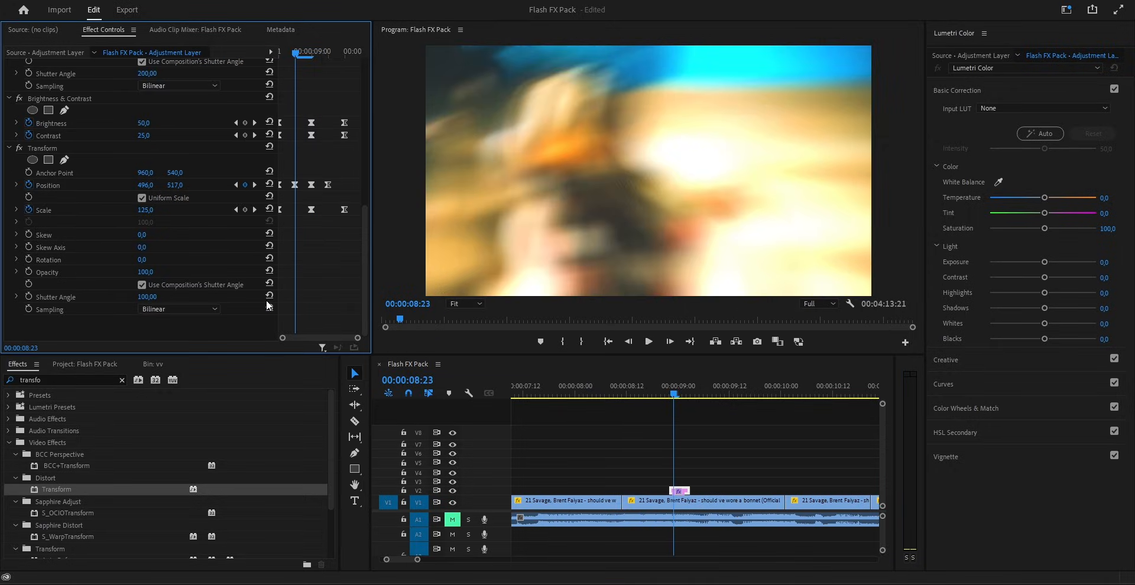
{"action": "left_click", "coordinate": [702, 501]}
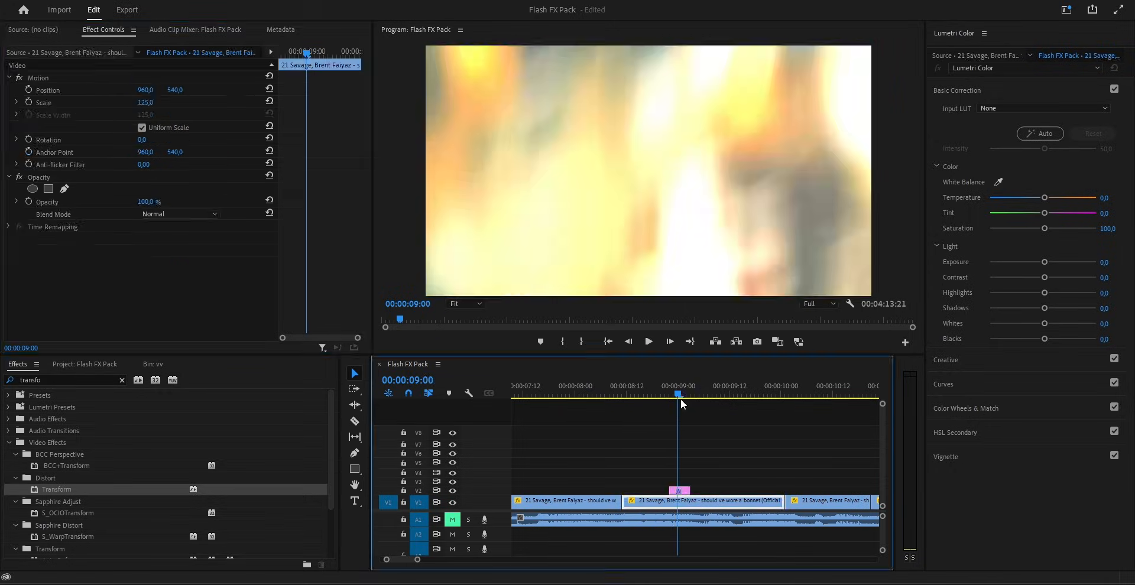
{"action": "left_click", "coordinate": [676, 395]}
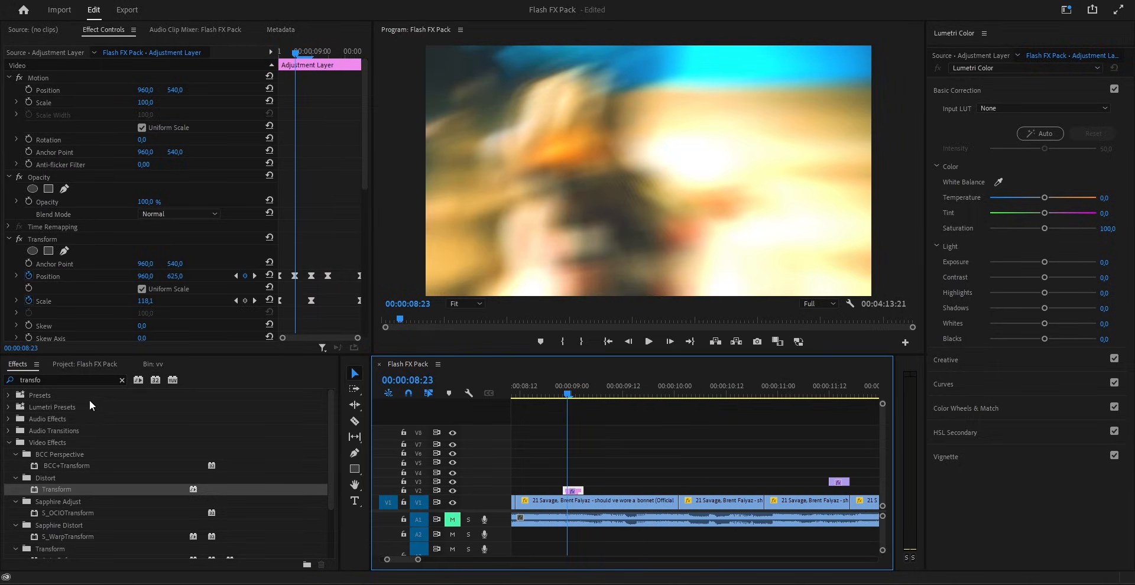
Step: Apply Brightness & Contrast to the flash layer with Ease In/Ease Out keyframes
{"action": "type", "text": "brig"}
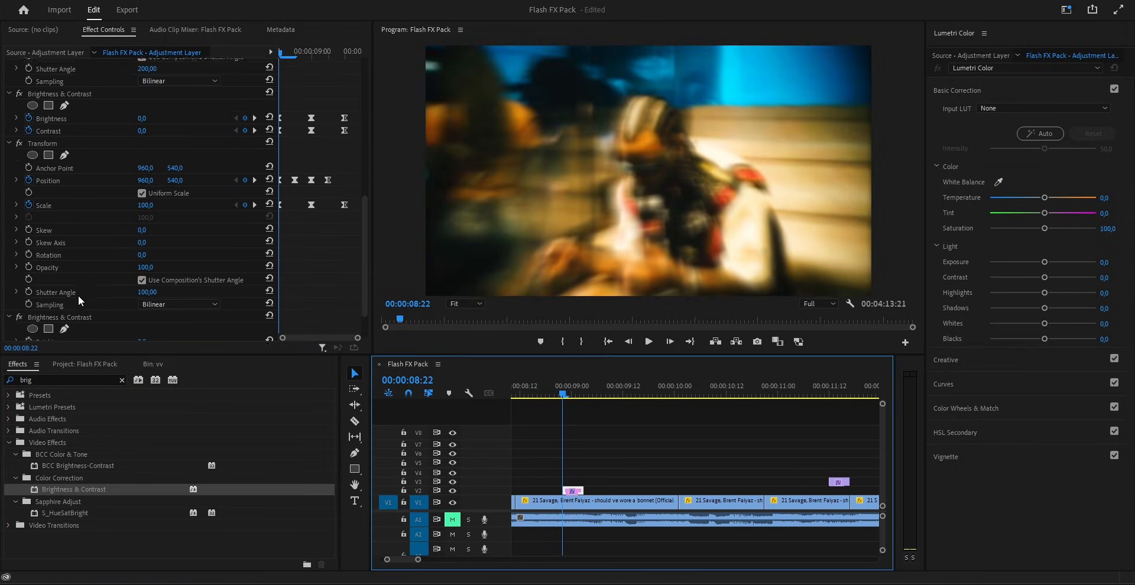
{"action": "scroll", "scroll_direction": "down", "scroll_amount": 3}
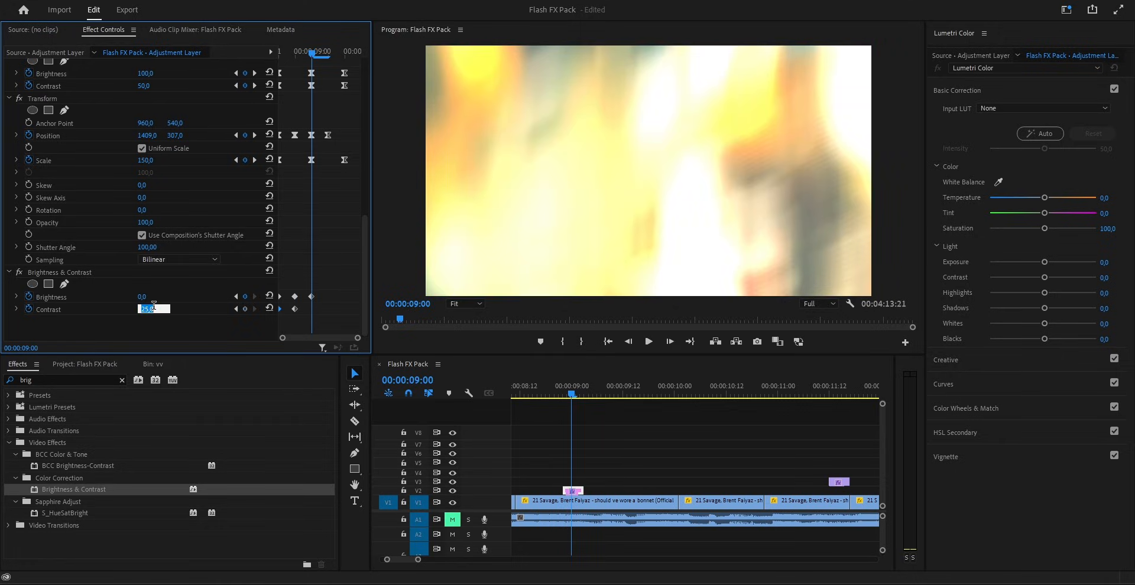
{"action": "right_click", "coordinate": [293, 308]}
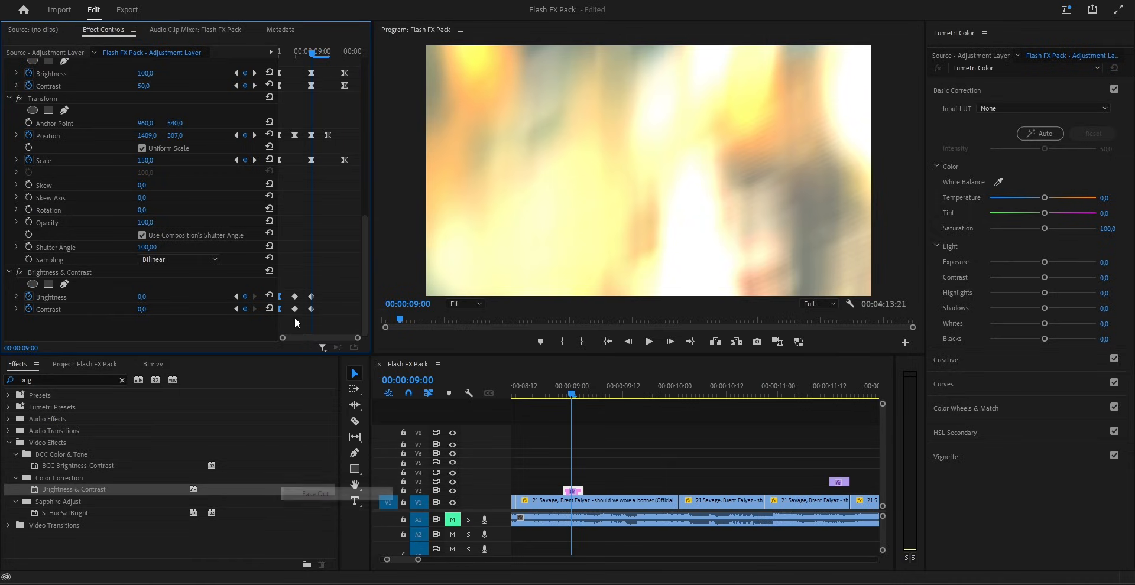
{"action": "right_click", "coordinate": [295, 297]}
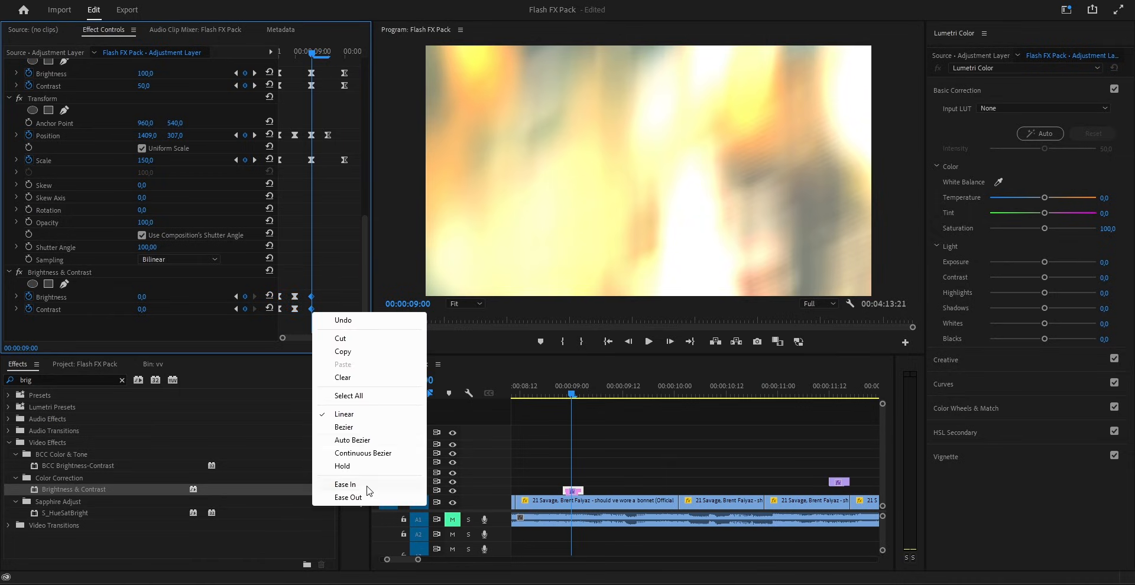
{"action": "left_click", "coordinate": [577, 406]}
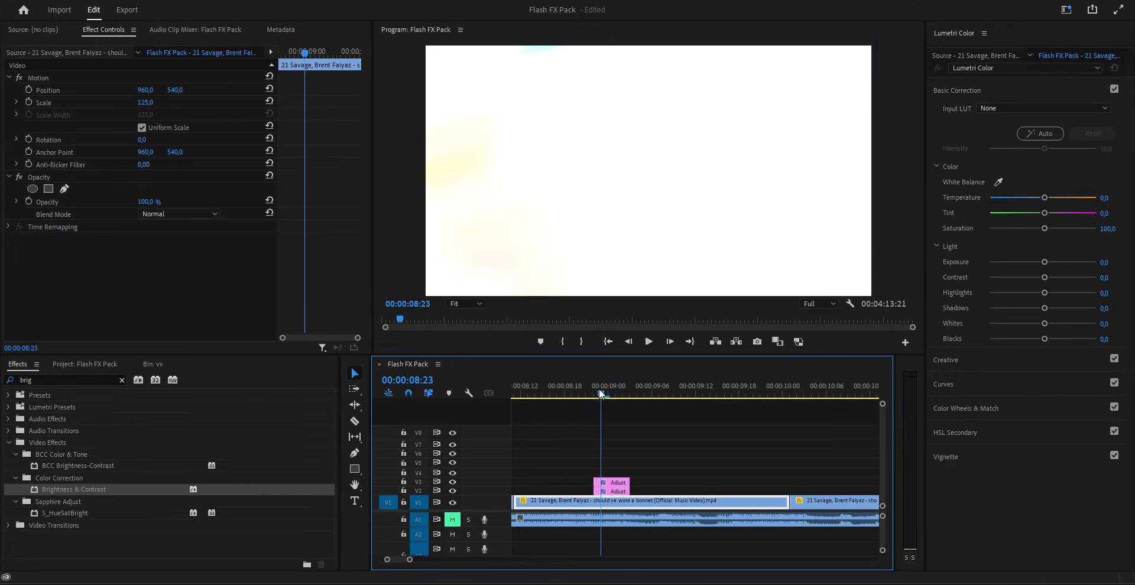
Step: Stack a second flash layer at the ten-second mark and re-enable its Brightness & Contrast effect
{"action": "left_click", "coordinate": [622, 394]}
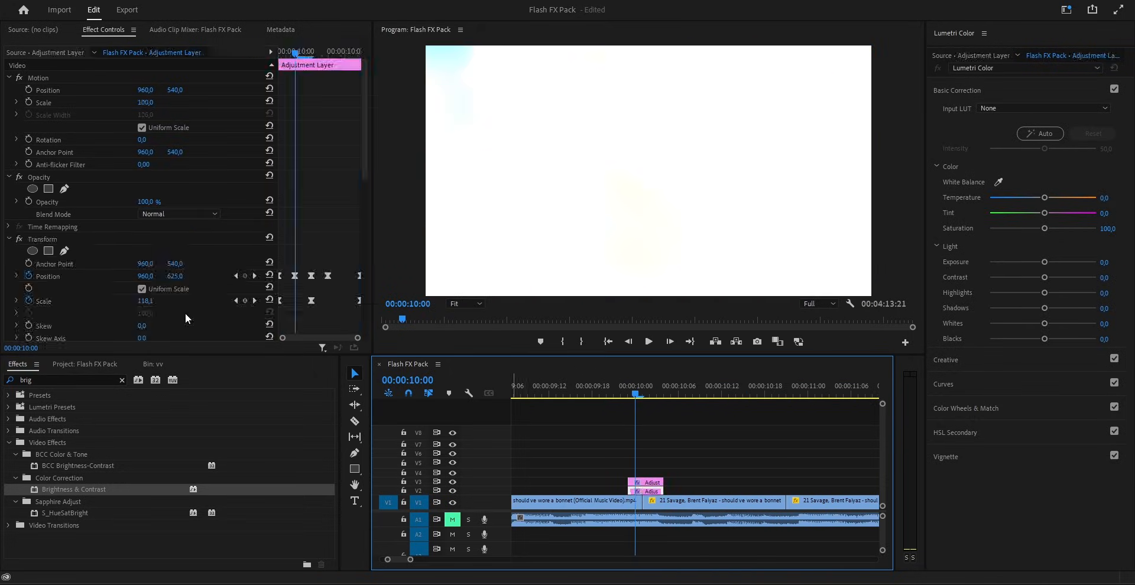
{"action": "scroll", "scroll_direction": "down", "scroll_amount": 3}
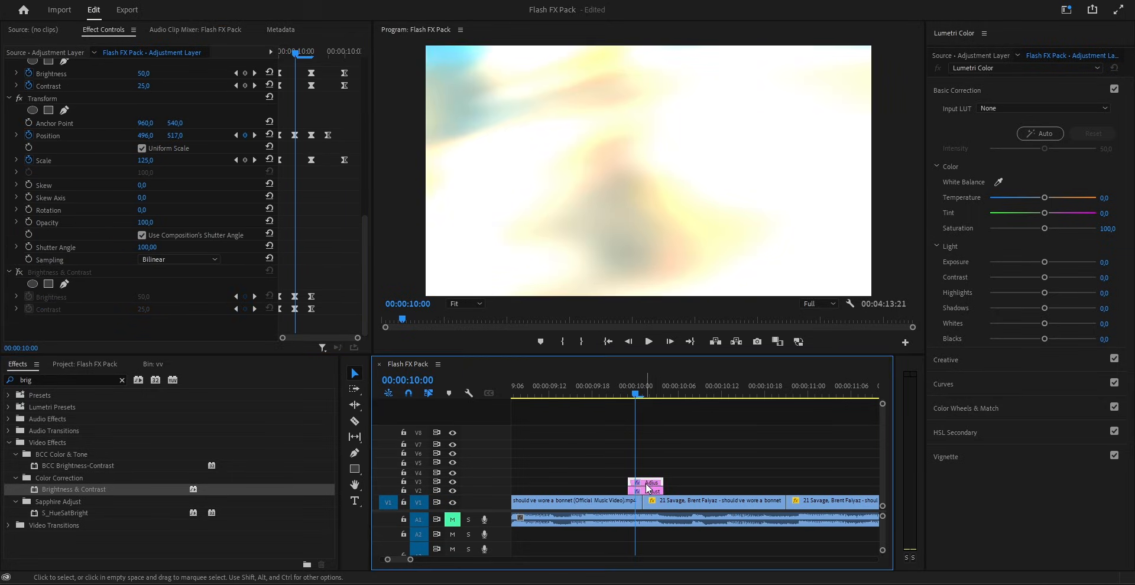
{"action": "left_click", "coordinate": [33, 284]}
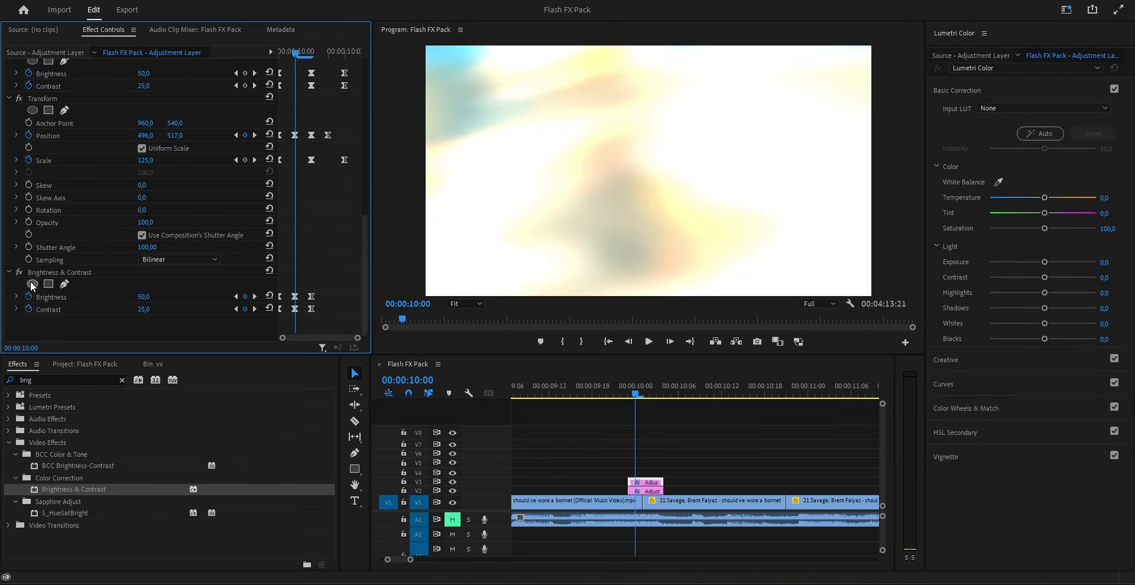
{"action": "left_click", "coordinate": [717, 501]}
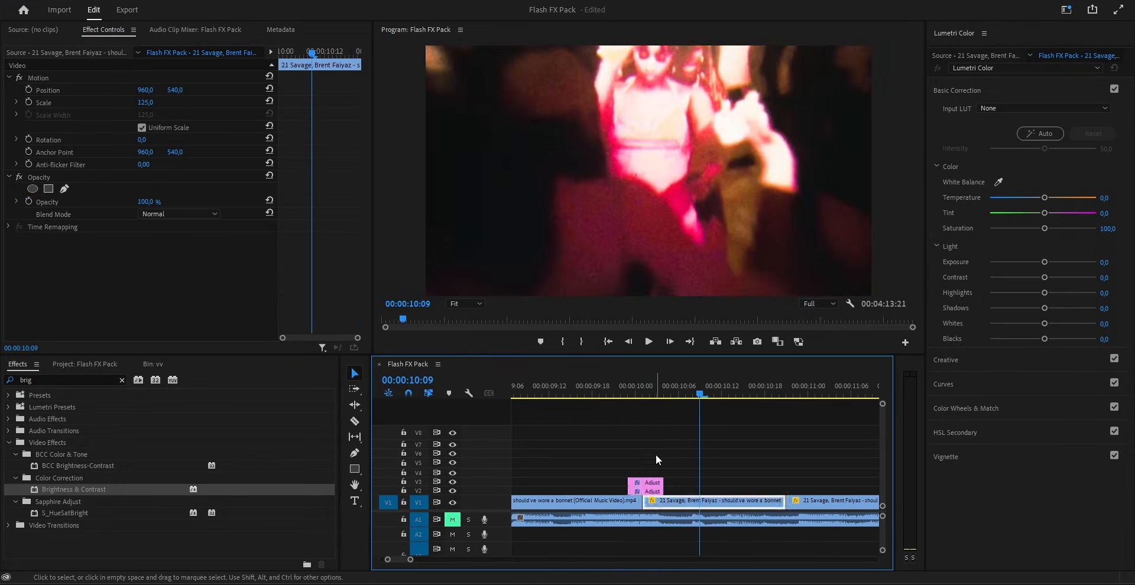
Step: Open the bin holding the Adjustment Layer to place it on V2 around 00:00:11:05
{"action": "left_click", "coordinate": [622, 392]}
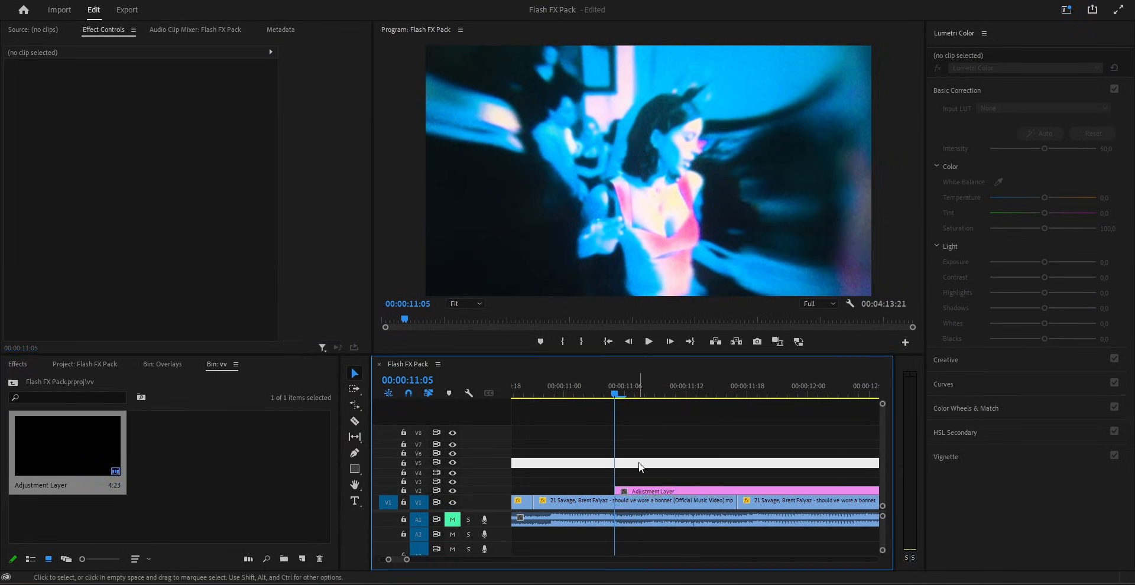
{"action": "left_click", "coordinate": [634, 501]}
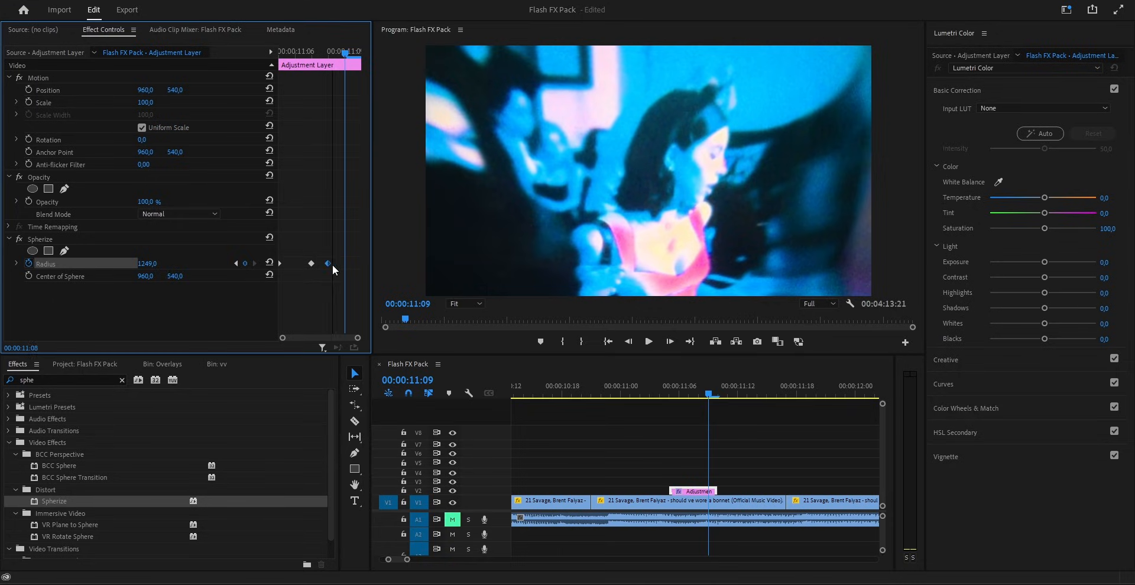
Step: Set Spherize Radius to 0 at the first keyframe, Center X to 1300, and ease the keyframes
{"action": "double_click", "coordinate": [148, 264]}
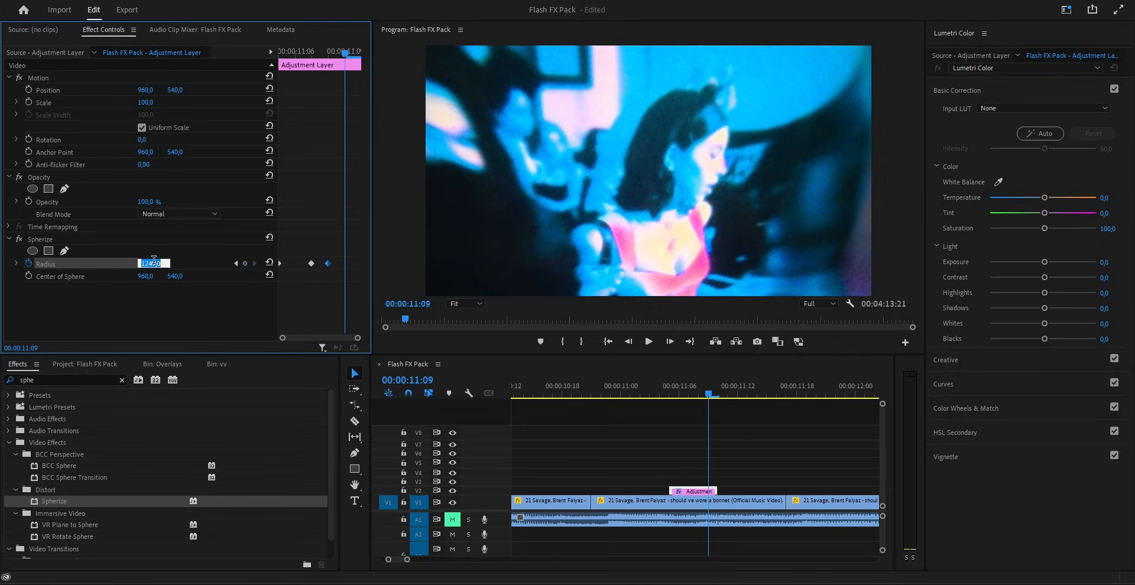
{"action": "type", "text": "0.0"}
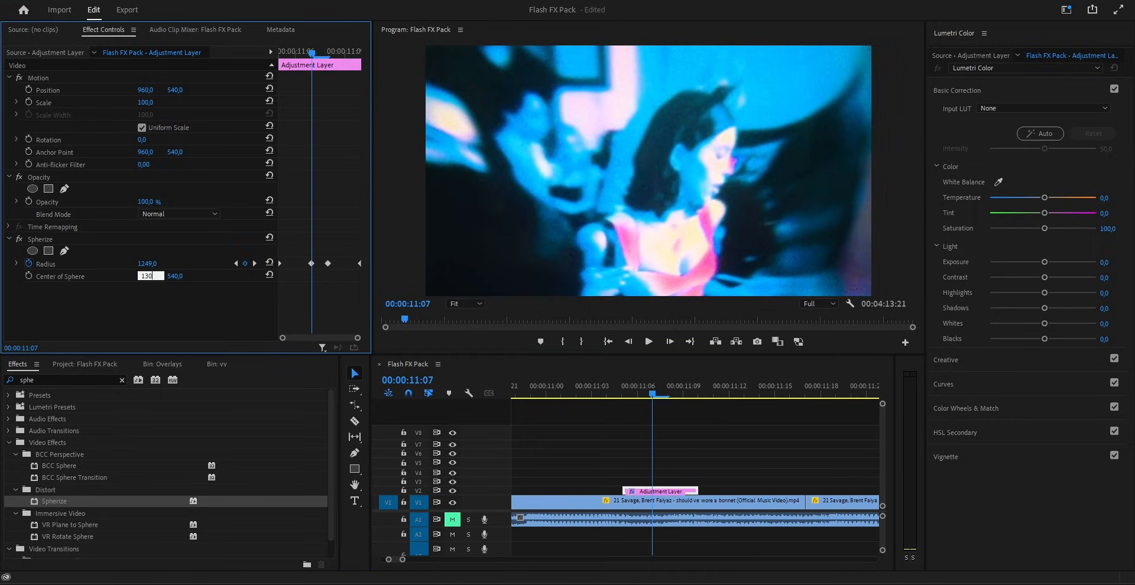
{"action": "type", "text": "1300"}
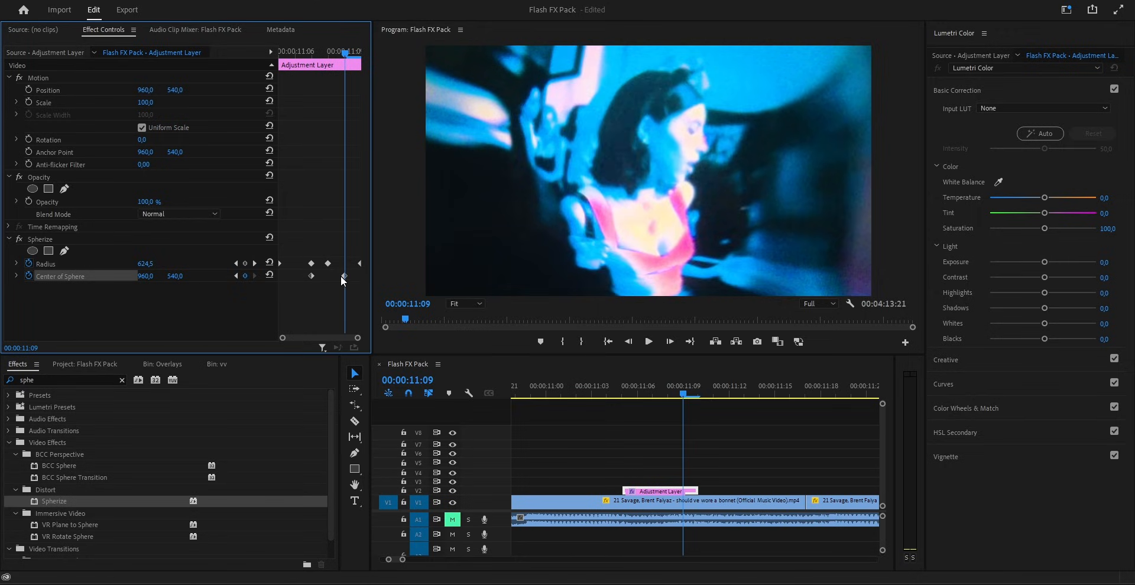
{"action": "right_click", "coordinate": [342, 277]}
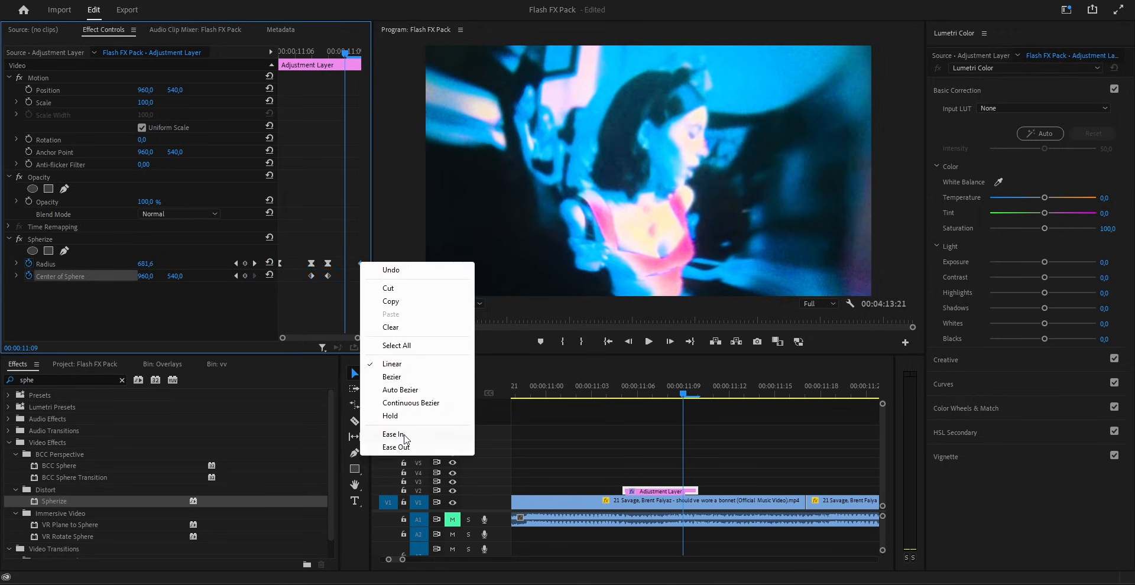
{"action": "left_click", "coordinate": [372, 377]}
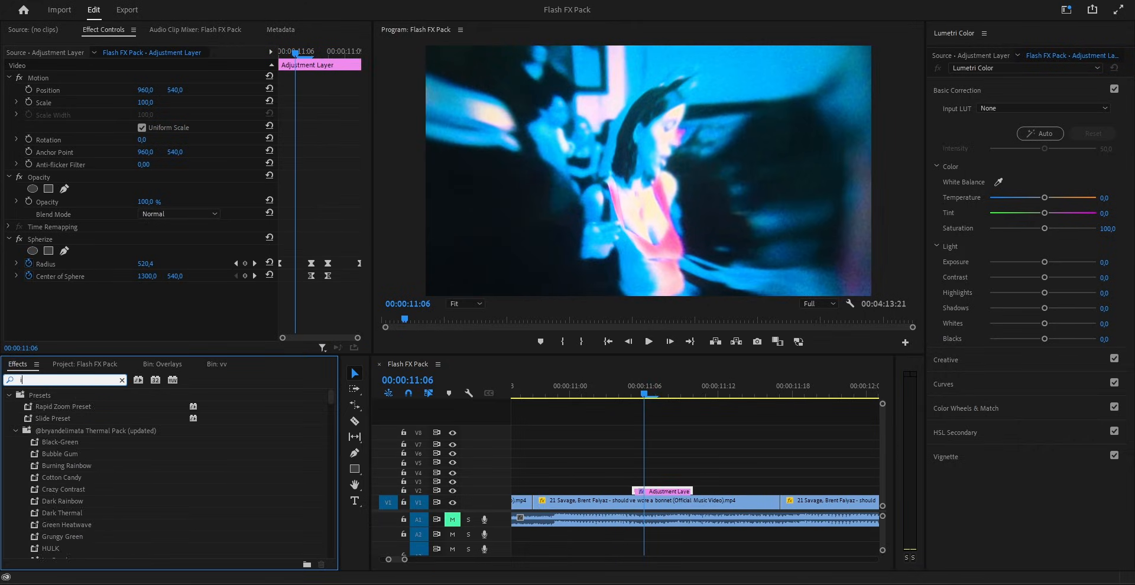
Step: Add Invert from the Effects search and set its flash keyframes to ease in and out
{"action": "type", "text": "invert"}
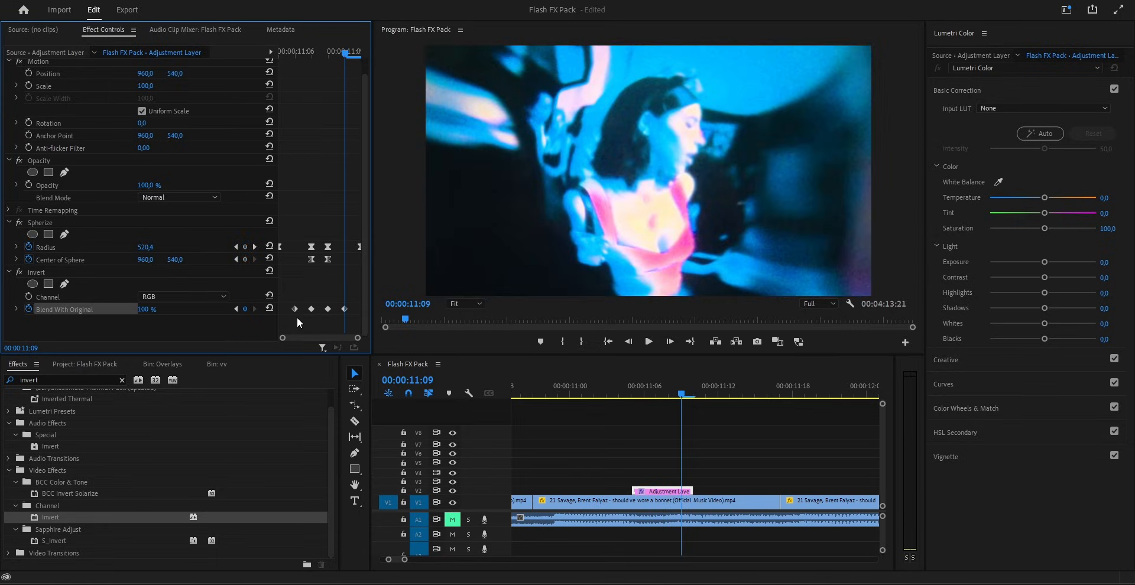
{"action": "right_click", "coordinate": [295, 309]}
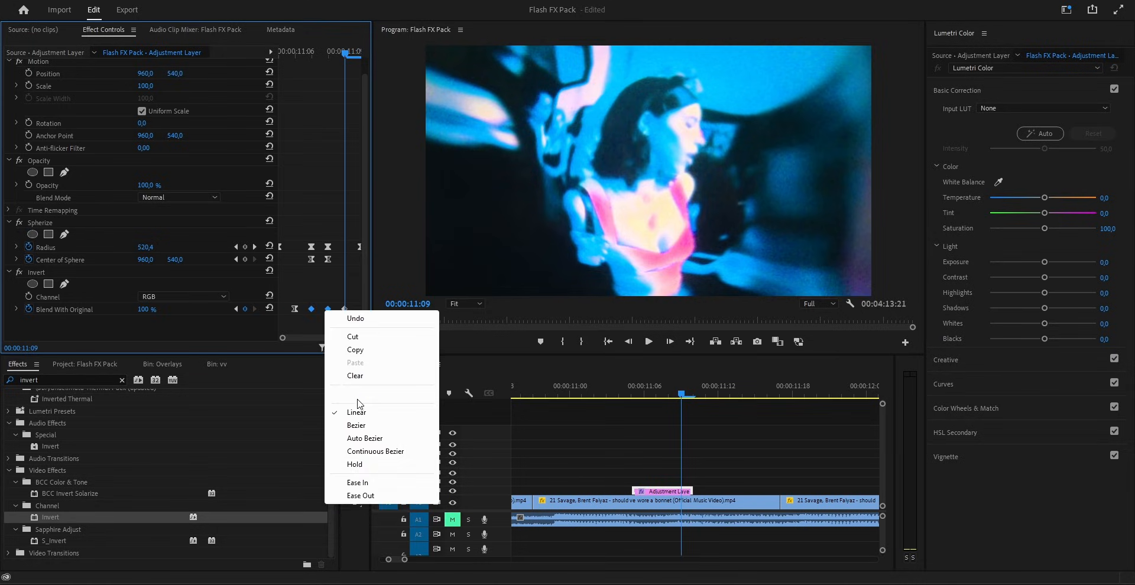
{"action": "left_click", "coordinate": [355, 413]}
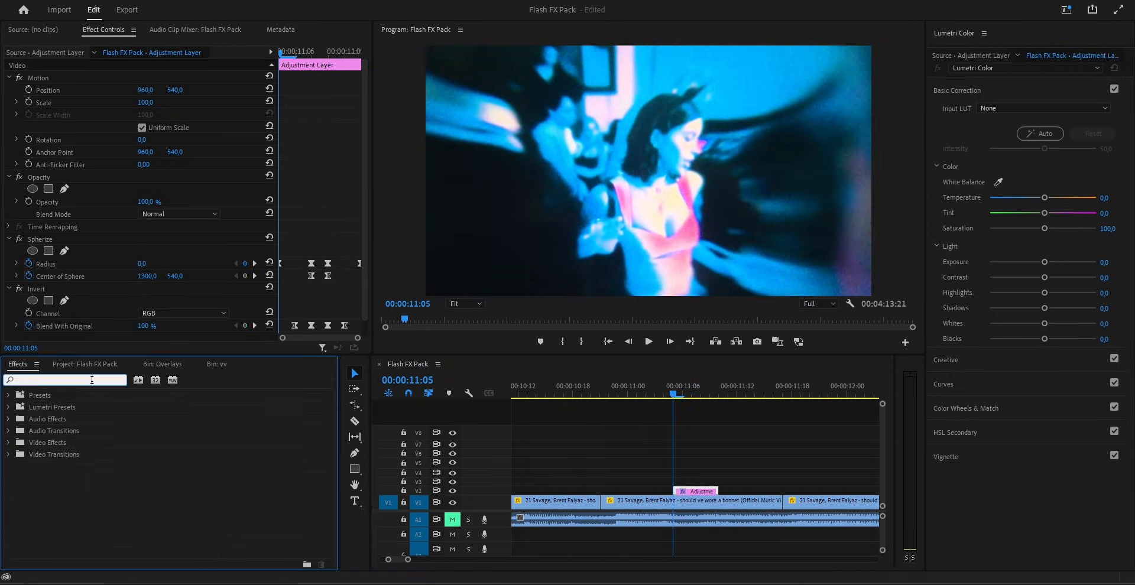
Step: Add Brightness & Contrast, keyframe it across the flash with outer keyframes reset to 0 and eased
{"action": "type", "text": "brig"}
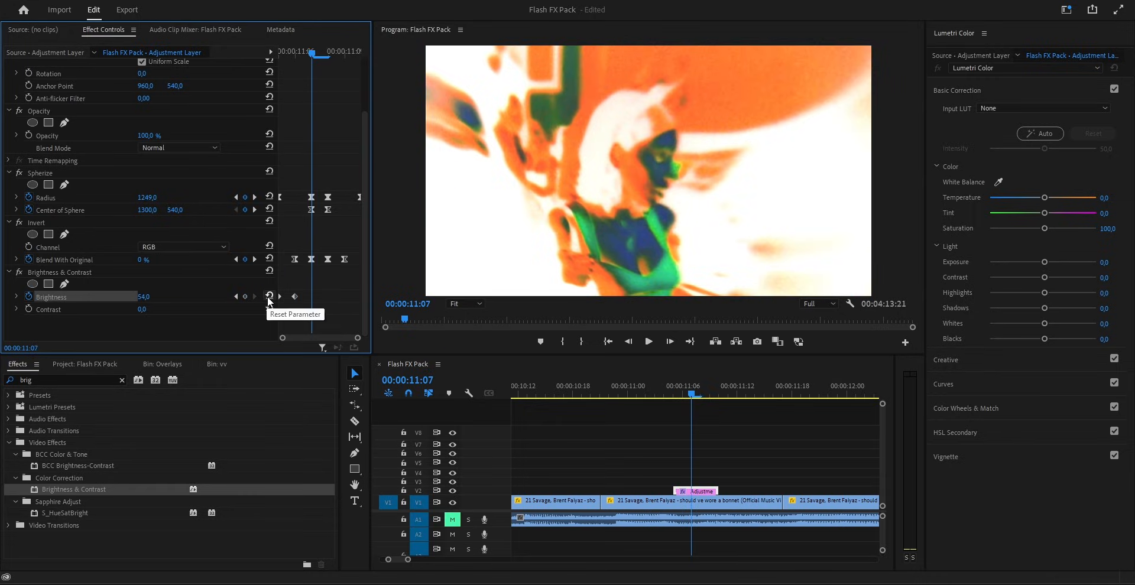
{"action": "left_click", "coordinate": [269, 297]}
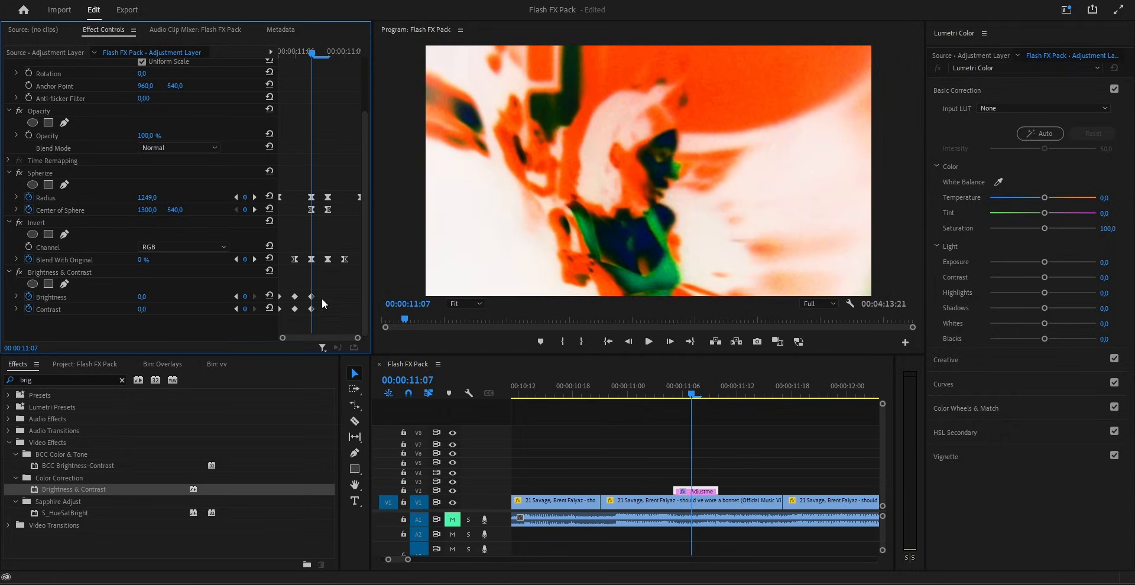
{"action": "right_click", "coordinate": [294, 297]}
{"action": "type", "text": "transf"}
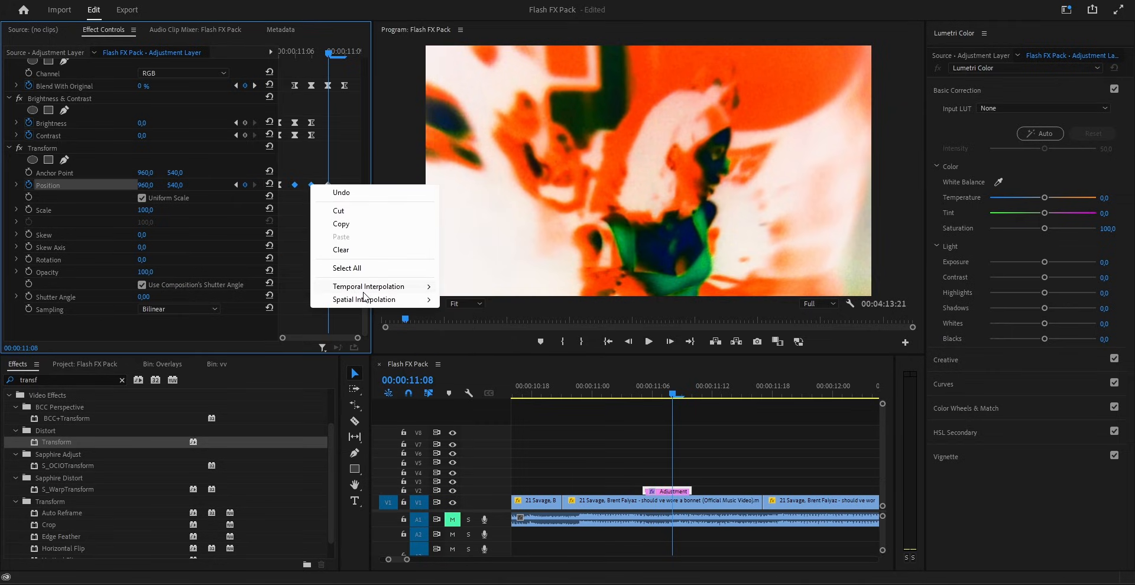
Step: Ease the Transform Position keyframes via Temporal Interpolation and return to the flash start
{"action": "left_click", "coordinate": [340, 188]}
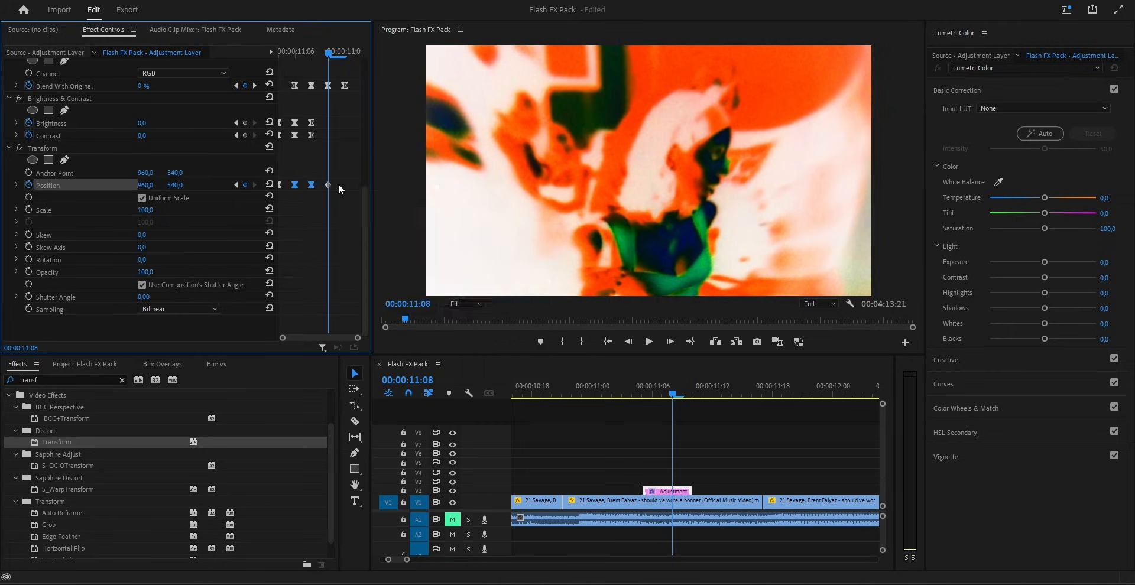
{"action": "right_click", "coordinate": [327, 184]}
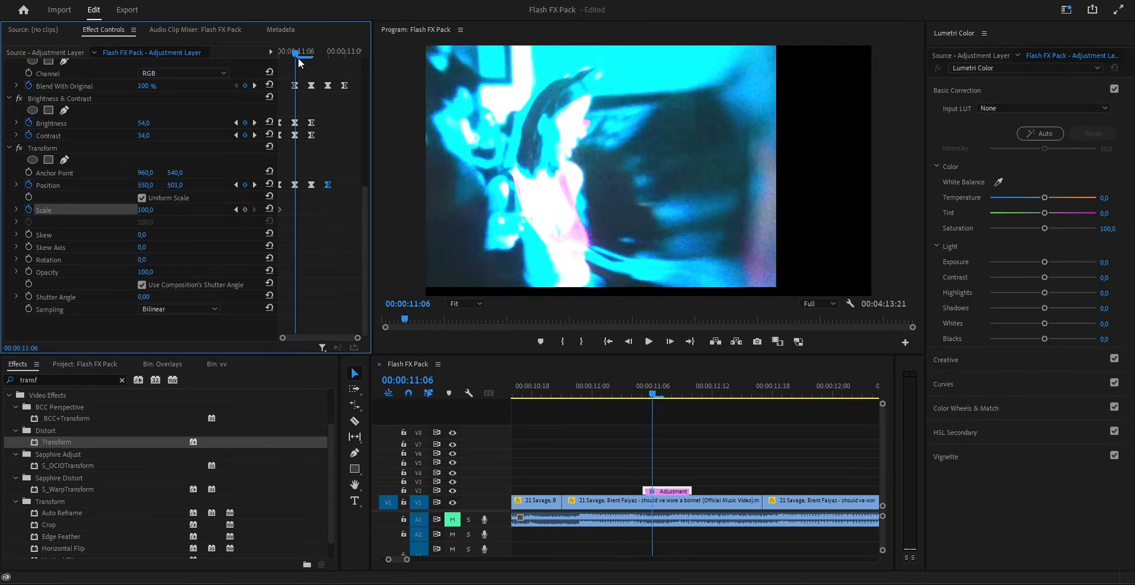
{"action": "left_click", "coordinate": [147, 211]}
{"action": "type", "text": "brigh"}
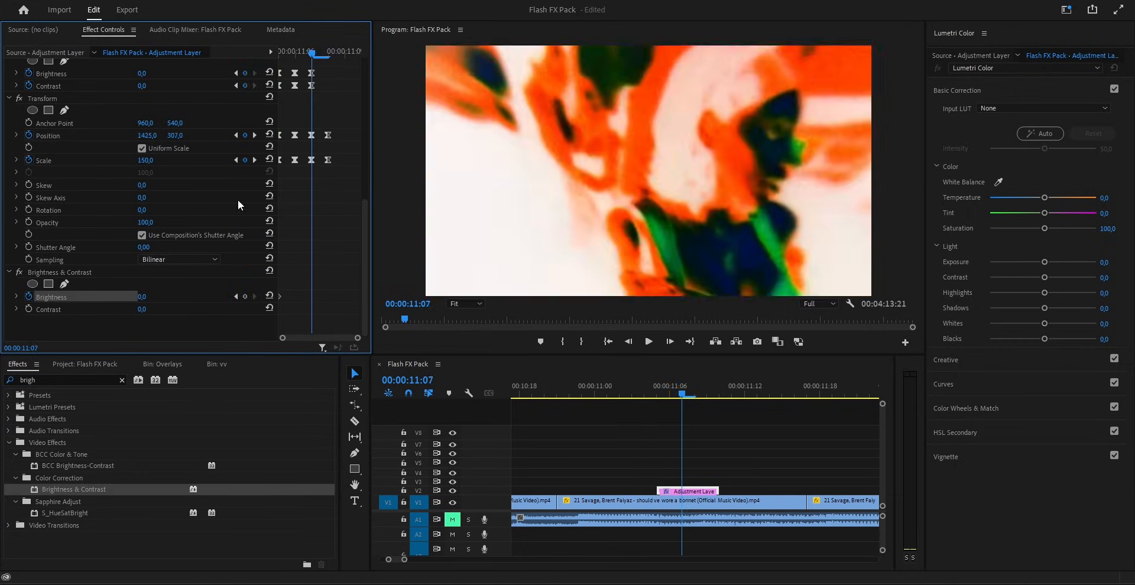
Step: Keyframe the second Brightness & Contrast to peak at brightness 75 and contrast 40
{"action": "type", "text": "75"}
{"action": "left_click", "coordinate": [145, 308]}
{"action": "type", "text": "40"}
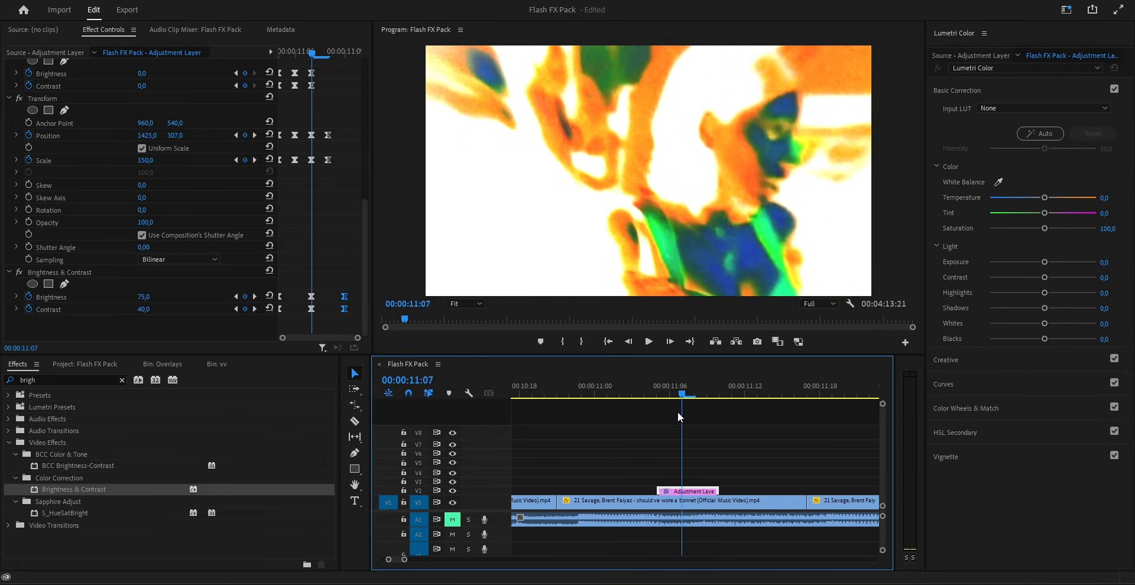
Step: Add a second Transform, keyframe Scale 100→150 with easing and a 200 position value
{"action": "type", "text": "transf"}
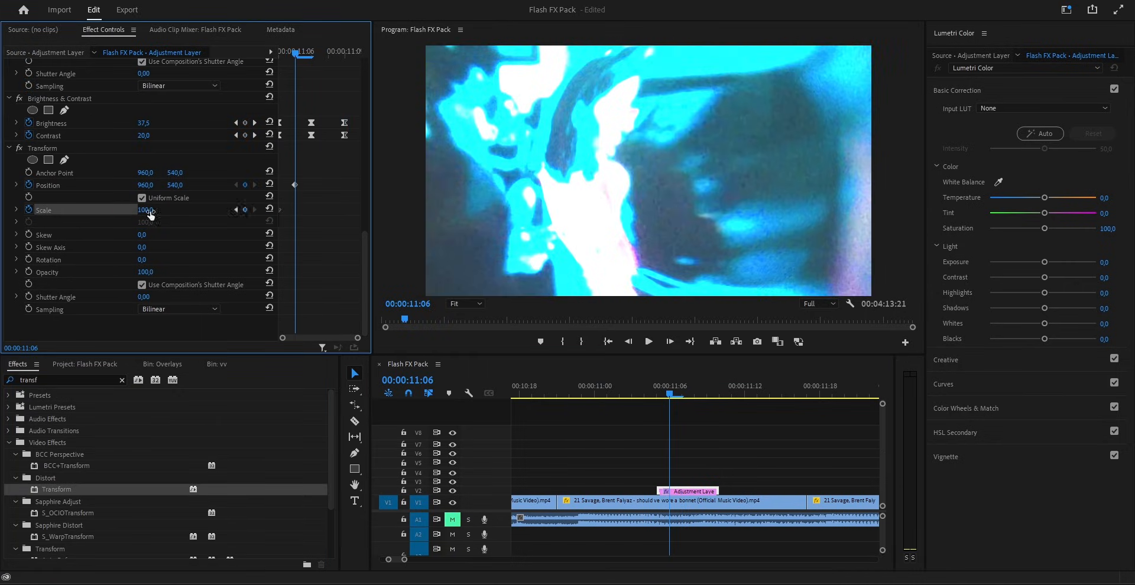
{"action": "type", "text": "150"}
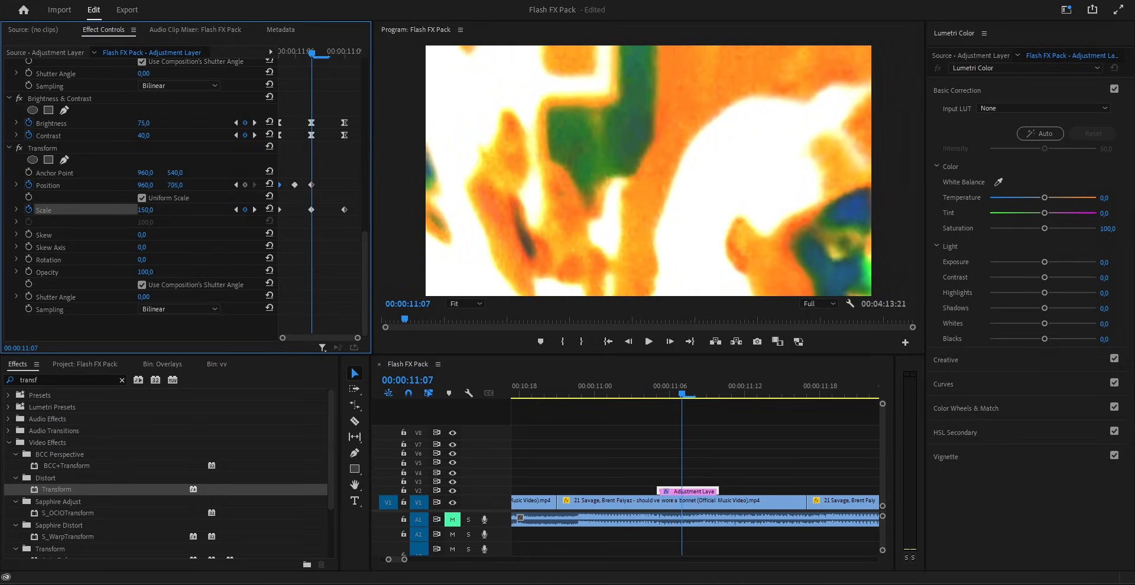
{"action": "left_click_drag", "start_coordinate": [174, 185], "coordinate": [174, 184]}
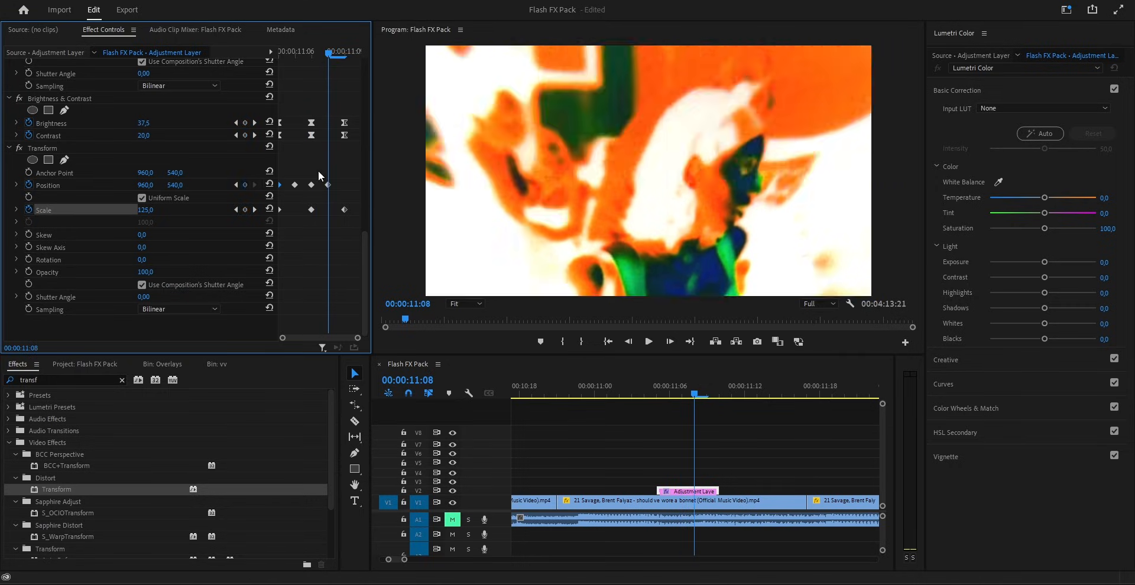
{"action": "right_click", "coordinate": [310, 184]}
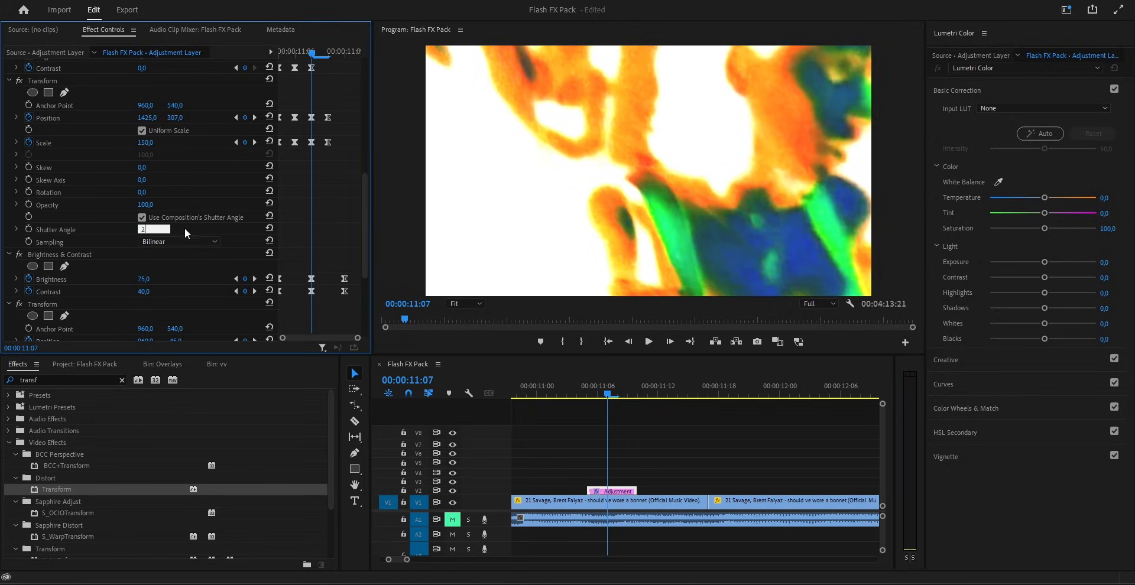
{"action": "type", "text": "200"}
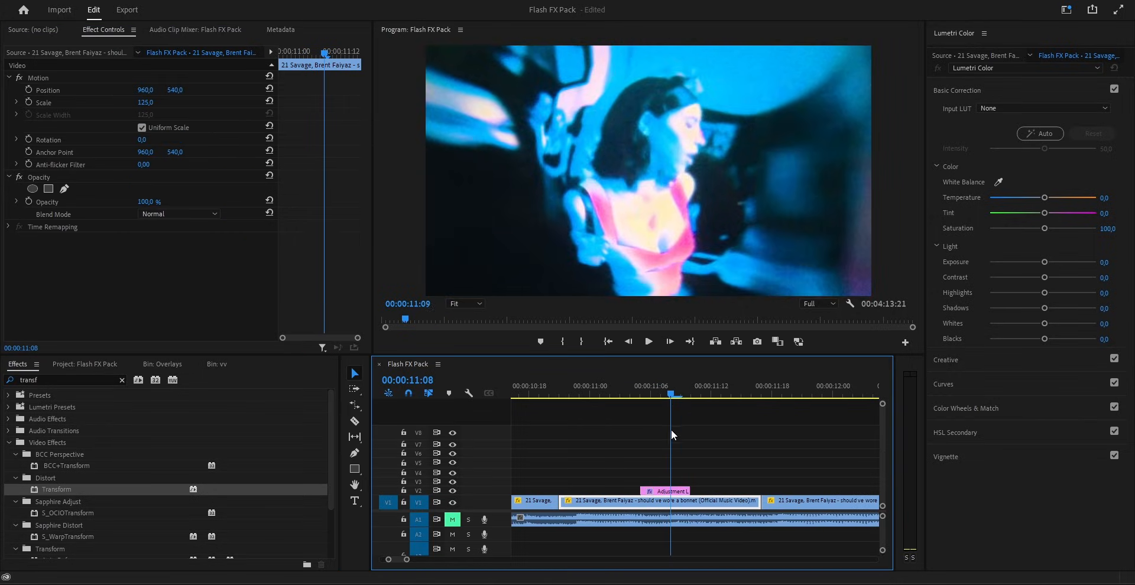
{"action": "left_click", "coordinate": [667, 491]}
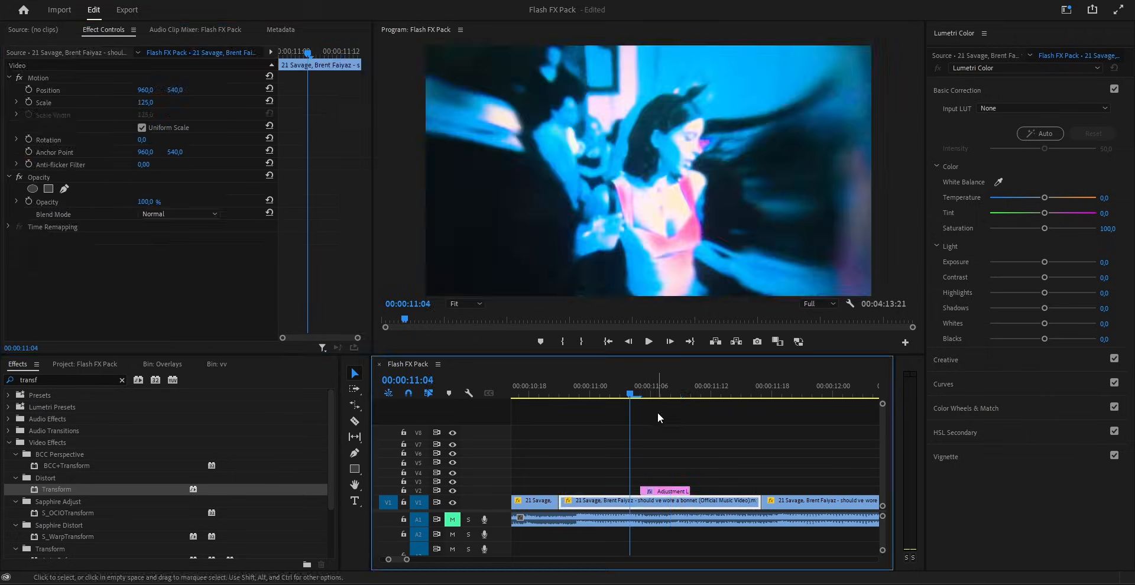
{"action": "left_click", "coordinate": [681, 386]}
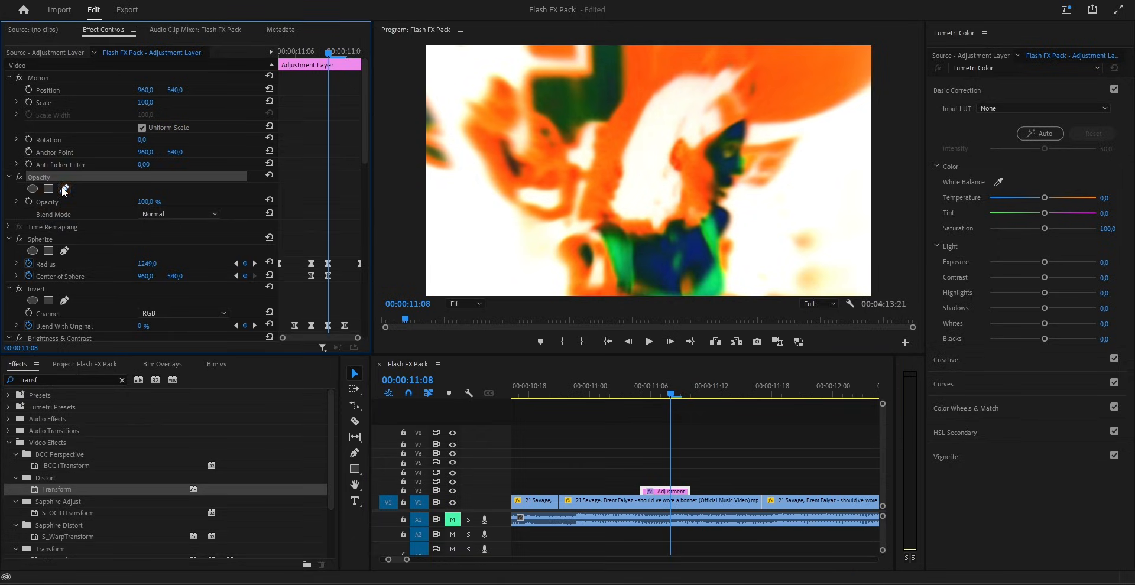
Step: Draw a rectangular opacity mask covering half the frame on the adjustment layer
{"action": "left_click", "coordinate": [64, 190]}
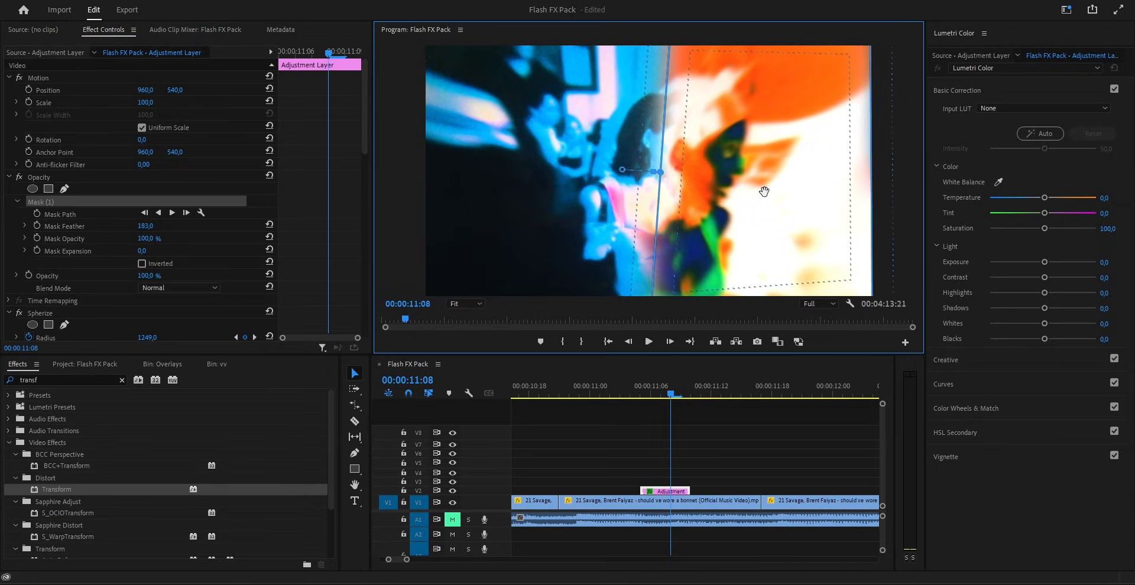
{"action": "left_click", "coordinate": [633, 371]}
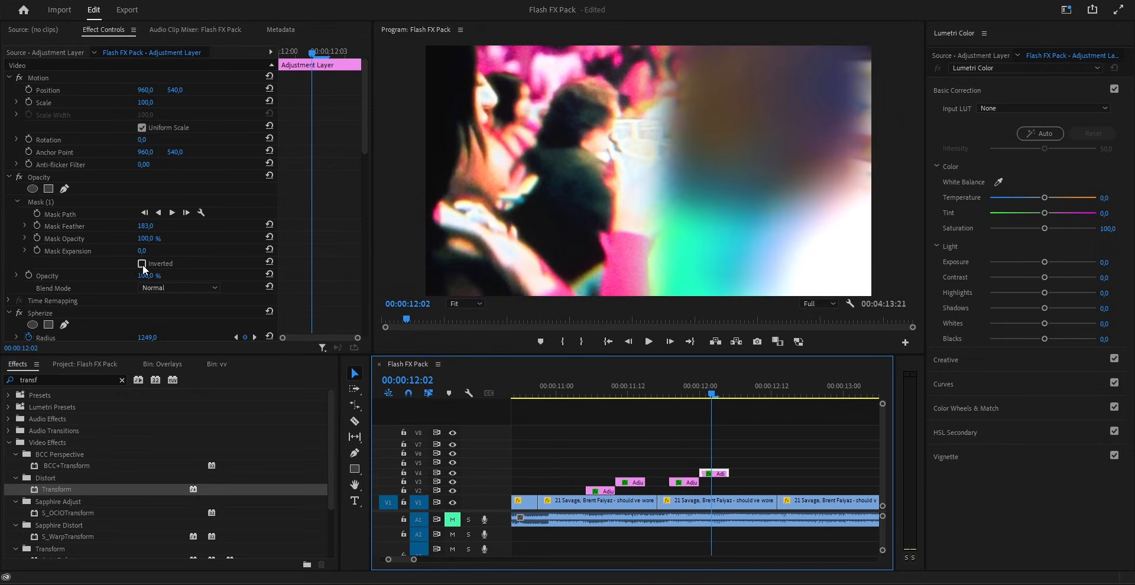
Step: Invert the mask on a copy and zoom out to show flash layers stacked along the whole timeline
{"action": "left_click", "coordinate": [718, 502]}
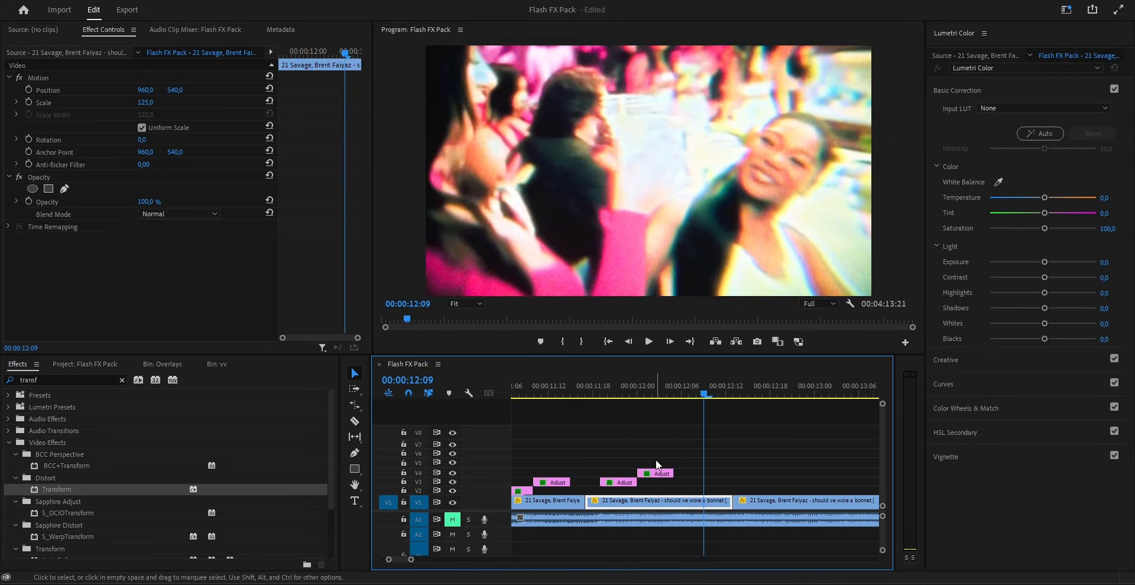
{"action": "left_click_drag", "start_coordinate": [624, 483], "coordinate": [695, 478]}
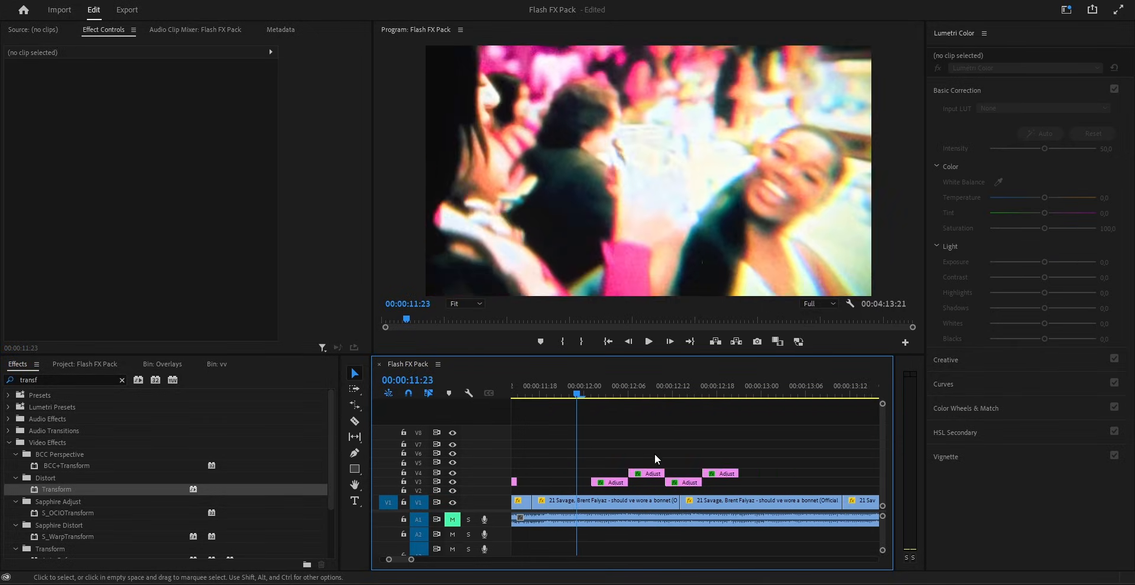
{"action": "left_click", "coordinate": [648, 342]}
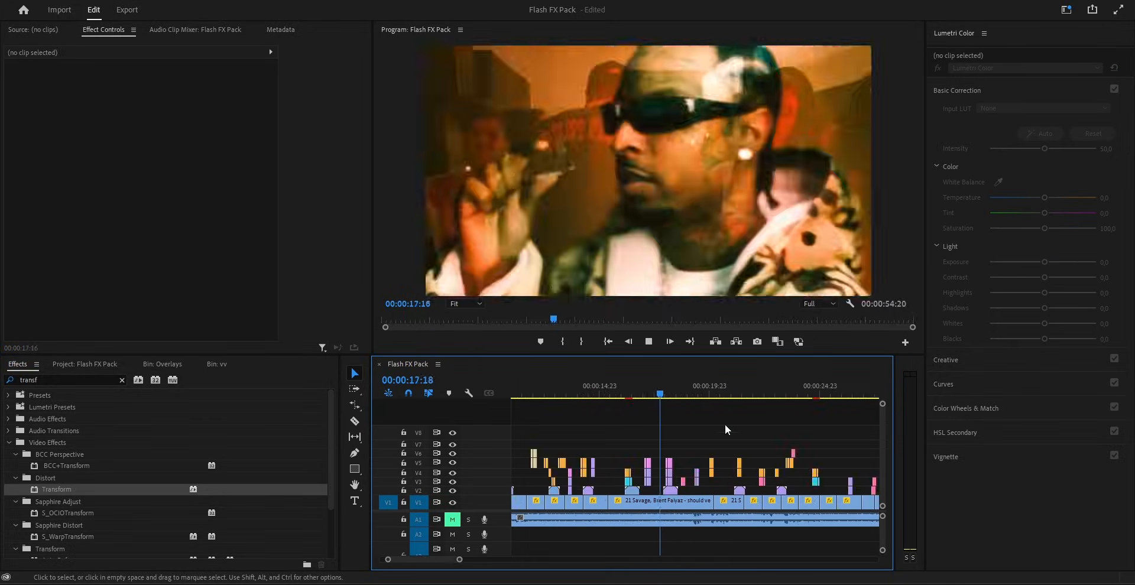